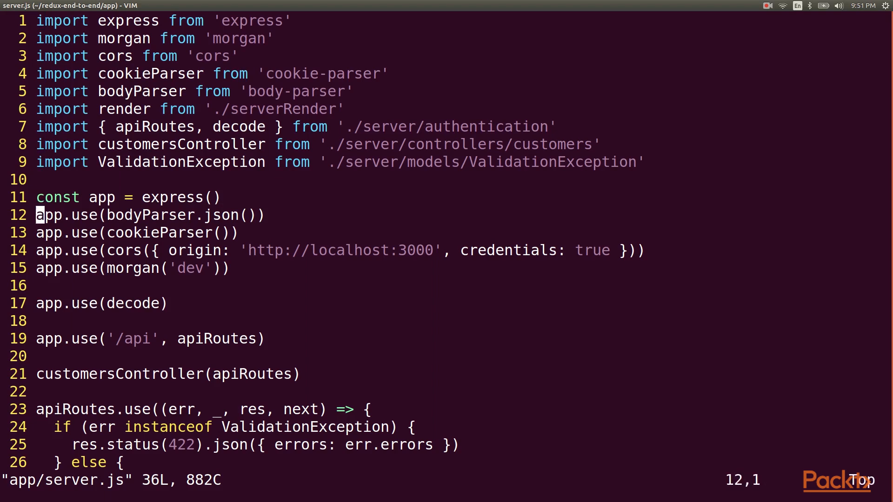
# - Register bodyParser.urlencoded({ extended: false }) middleware in server.js and save it
pyautogui.write('app.use(body')
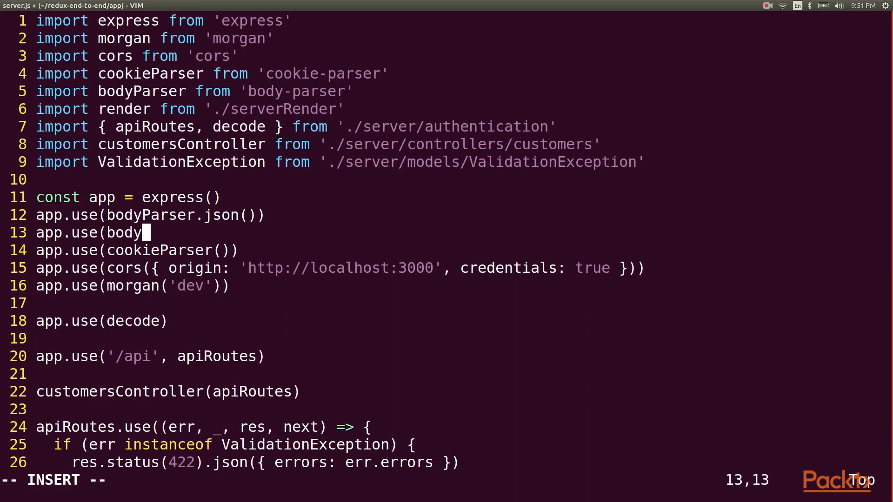
pyautogui.write('Parser.url')
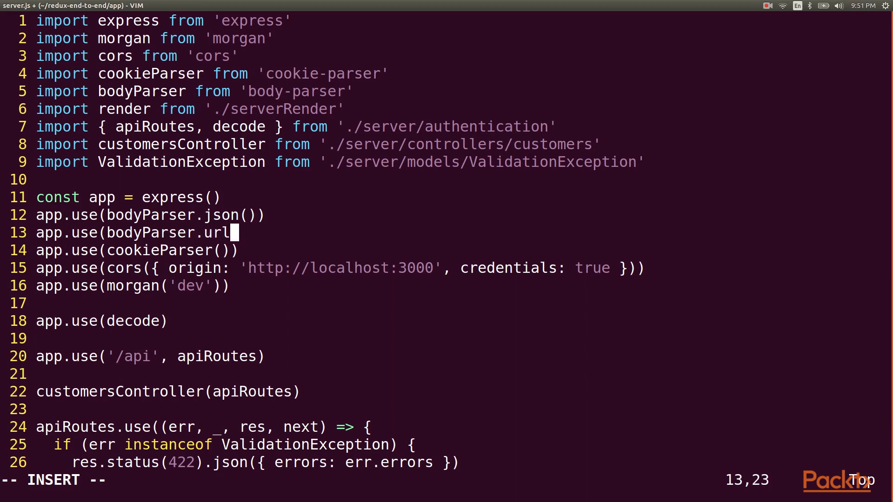
pyautogui.write('encoded({ ext')
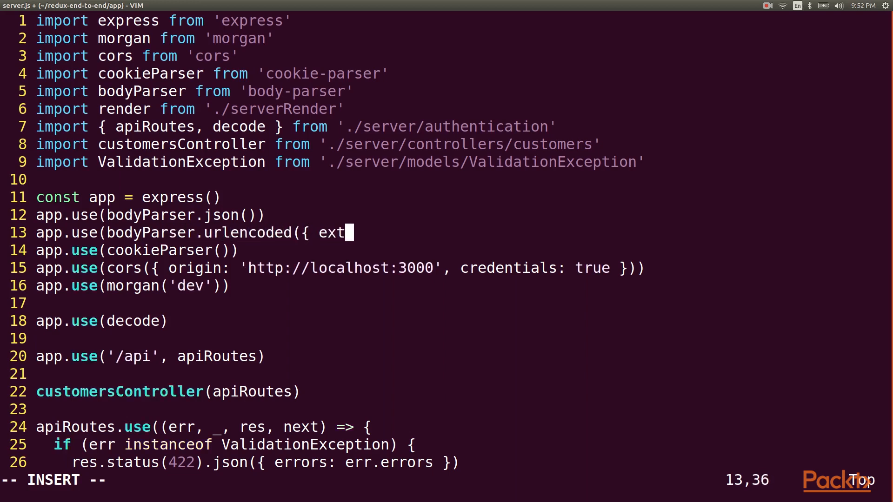
pyautogui.write('ended: false')
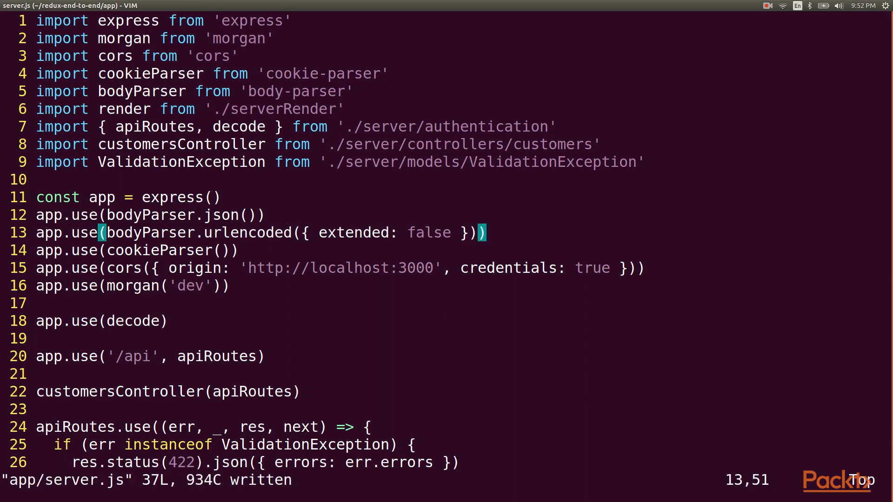
pyautogui.write(':e app/server/')
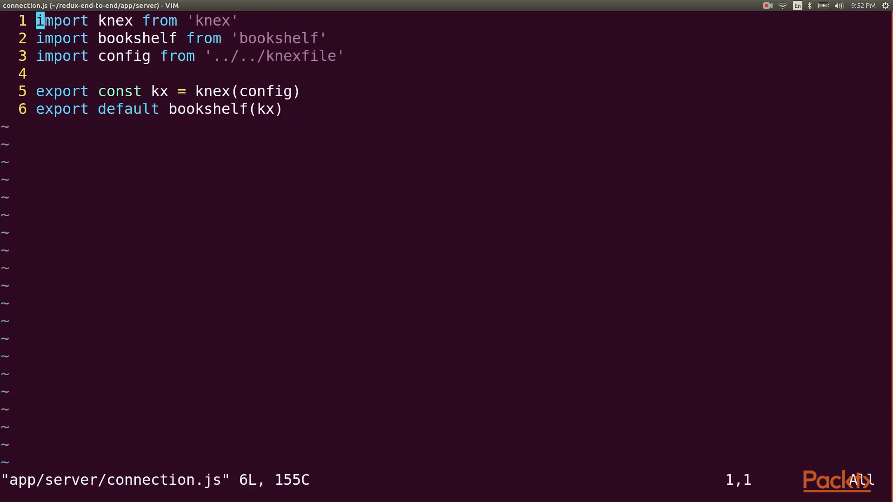
# - In connection.js, enable orm.plugin('pagination') and export default orm
pyautogui.press('j')
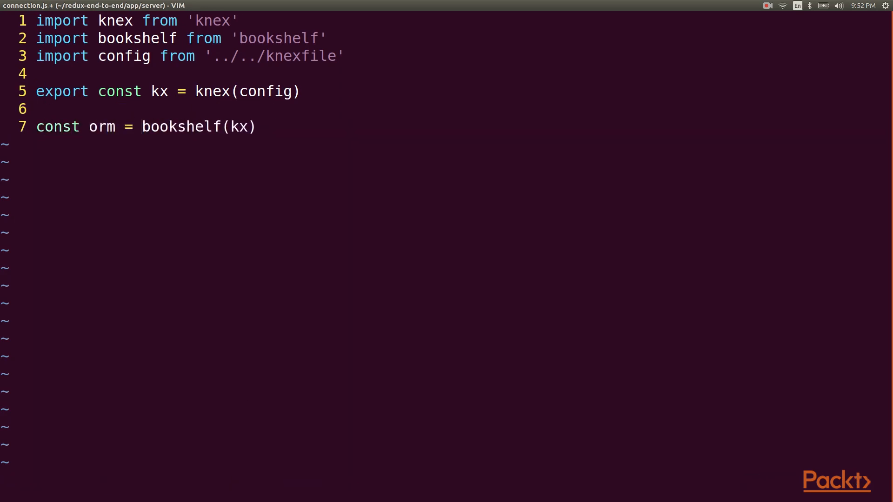
pyautogui.write("orm.plugin('pag")
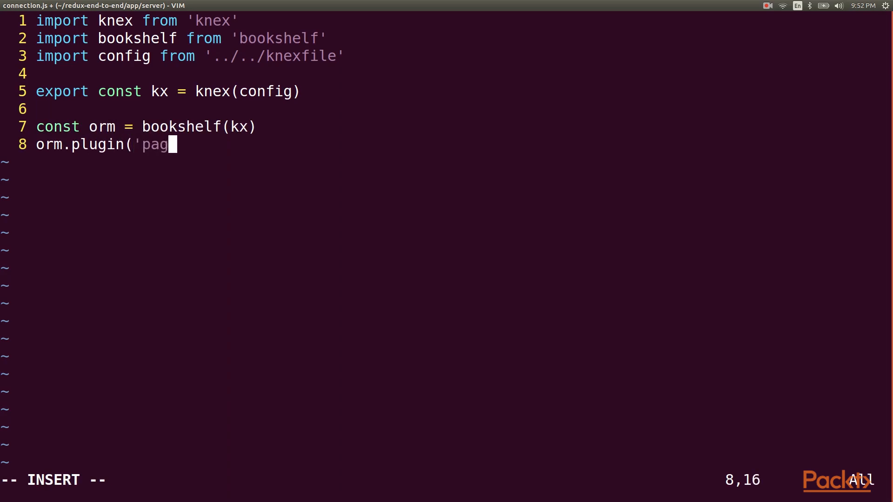
pyautogui.write("ination')")
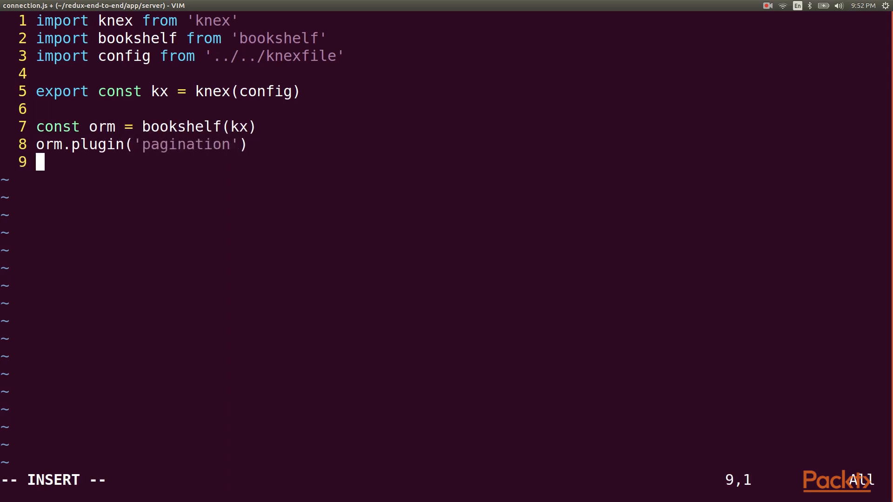
pyautogui.write('export default orm')
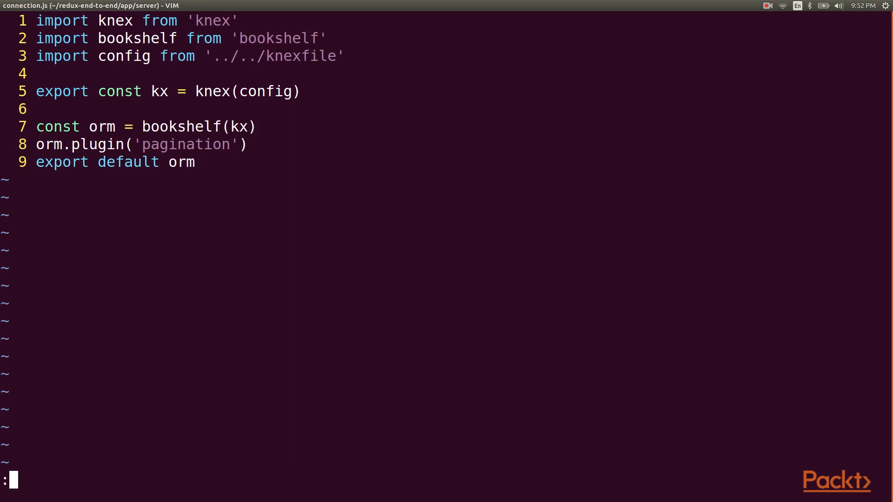
# - Open server/controllers/customers.js from NERDTree
pyautogui.write(':NERDTree')
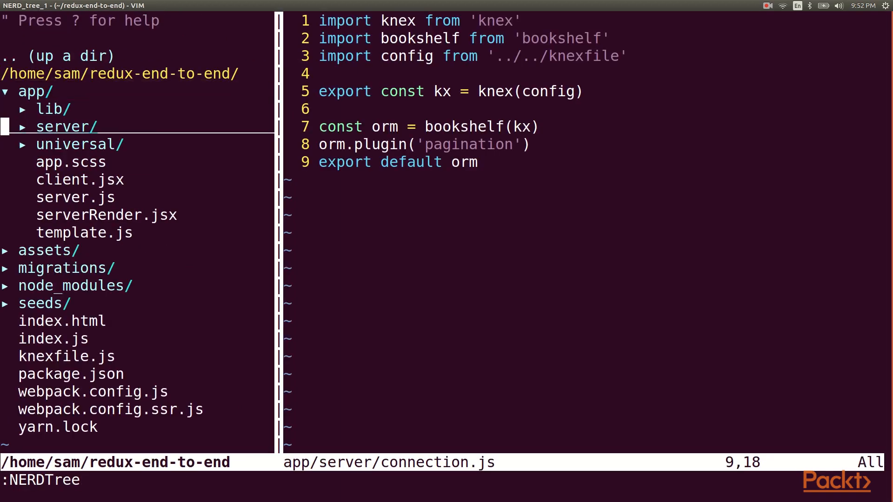
pyautogui.click(65, 126)
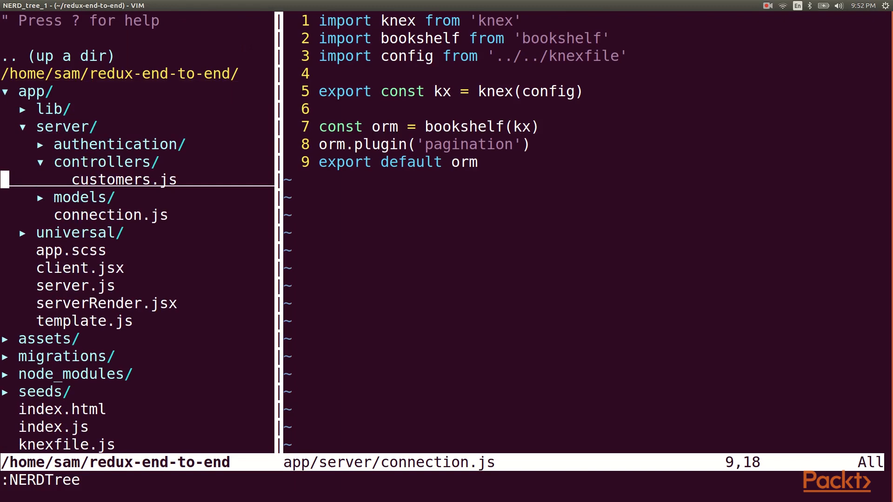
pyautogui.click(124, 179)
pyautogui.write('api')
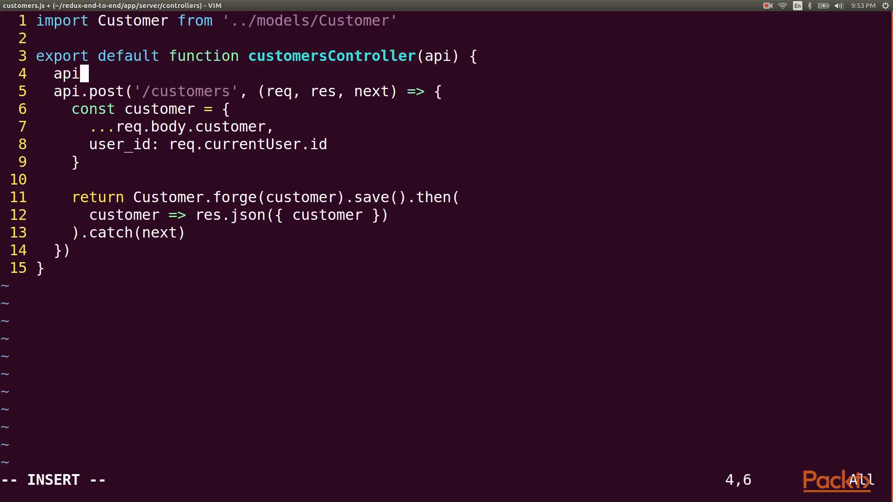
# - Start a GET /customers route reading page=1, pageSize=15 and querying the current user's customers
pyautogui.write(".get('/custome")
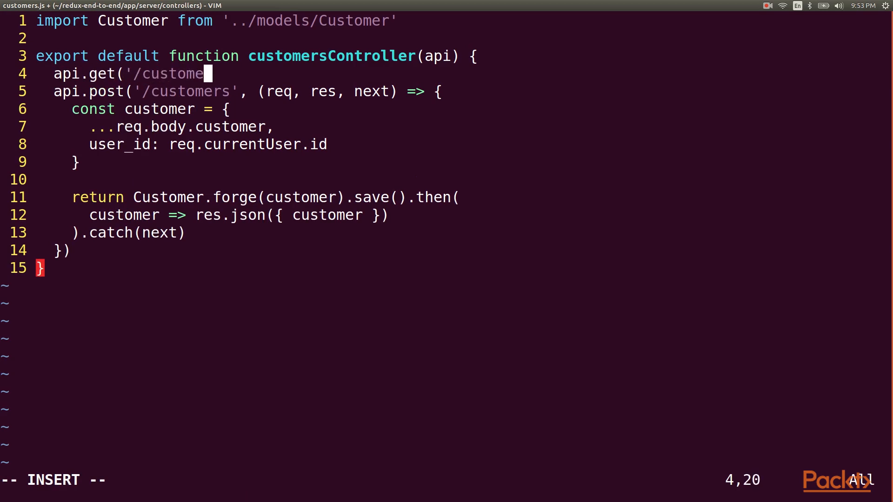
pyautogui.write("s', (req, res")
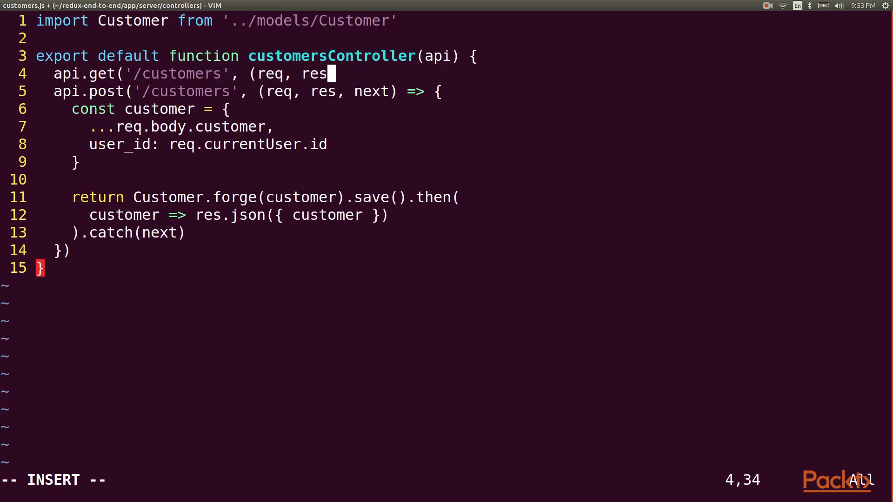
pyautogui.write(', next) => {')
pyautogui.write('})')
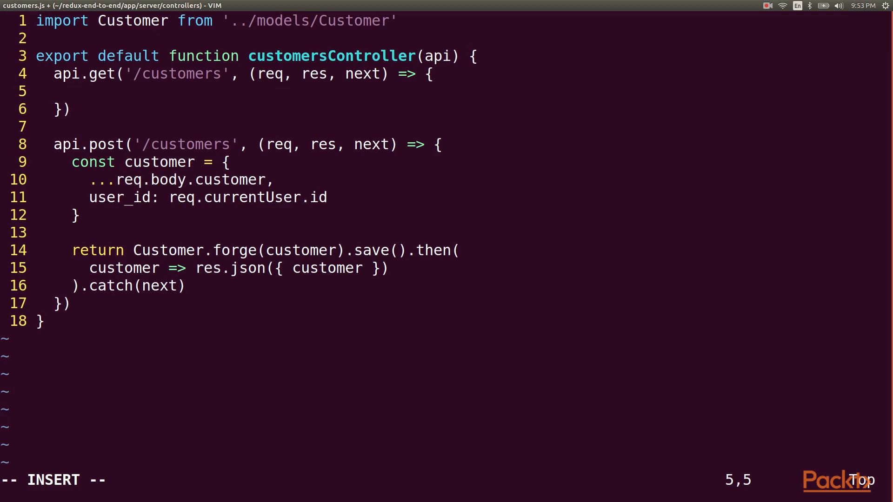
pyautogui.write('const')
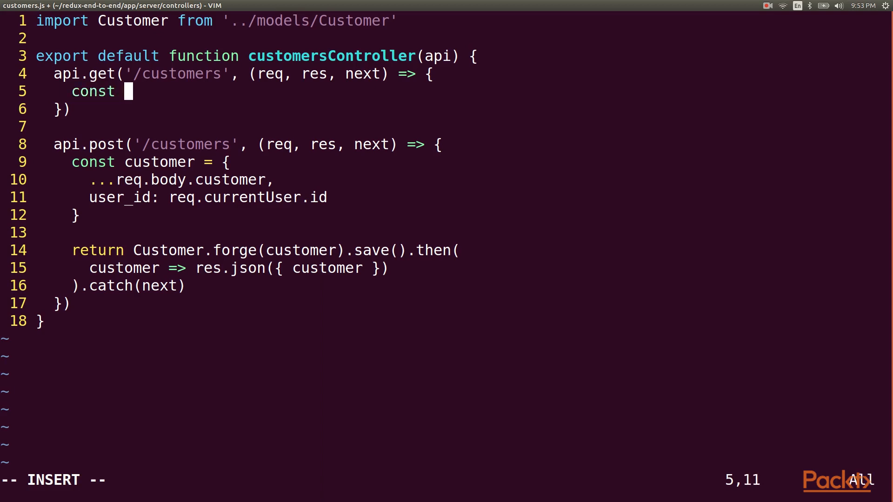
pyautogui.write('{ page = 1, page')
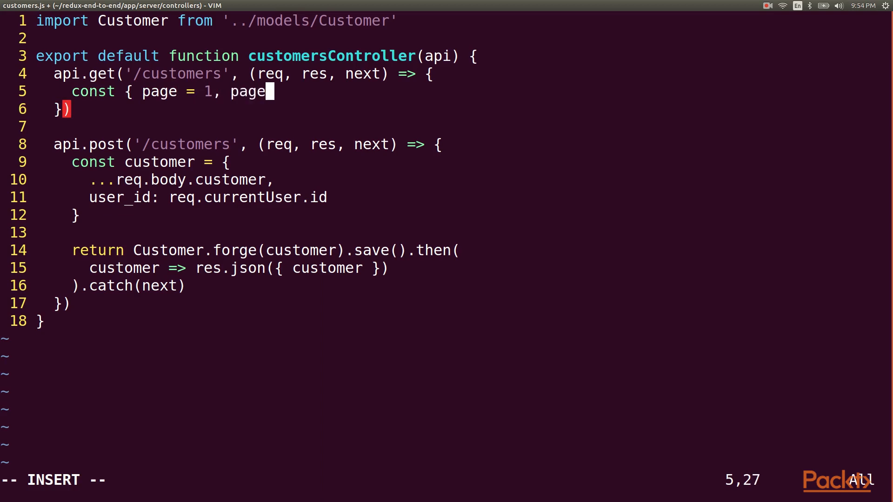
pyautogui.write('Size = 15 } = r')
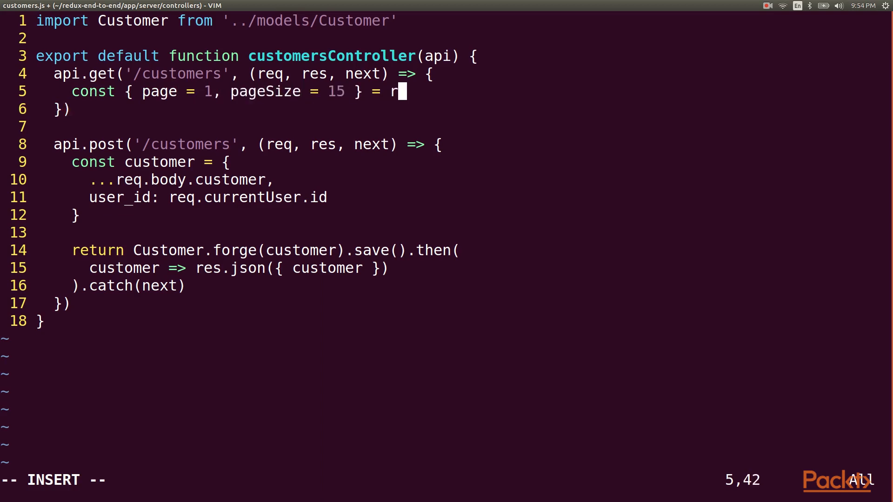
pyautogui.write('eq.query')
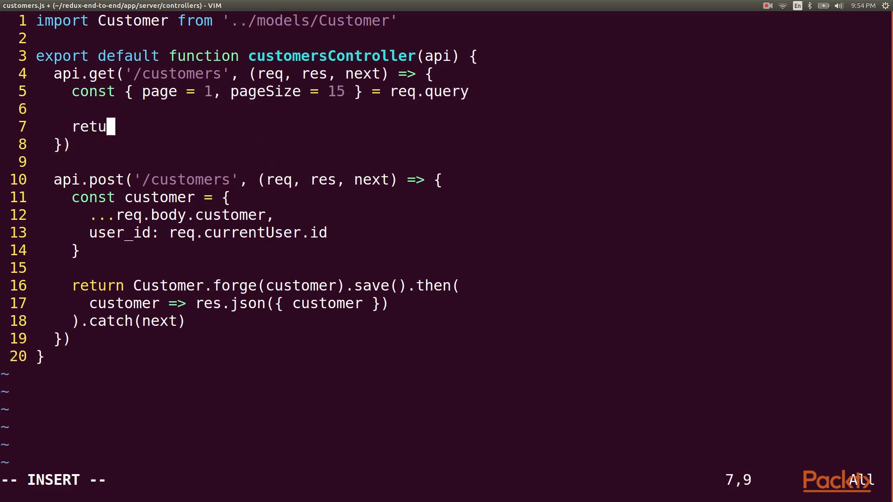
pyautogui.write('rn Customer.where({')
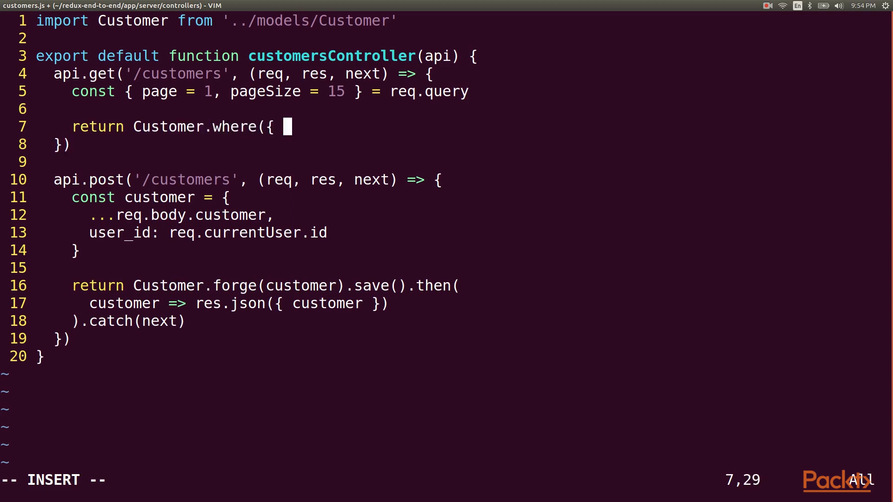
pyautogui.write('user_id: req.cu')
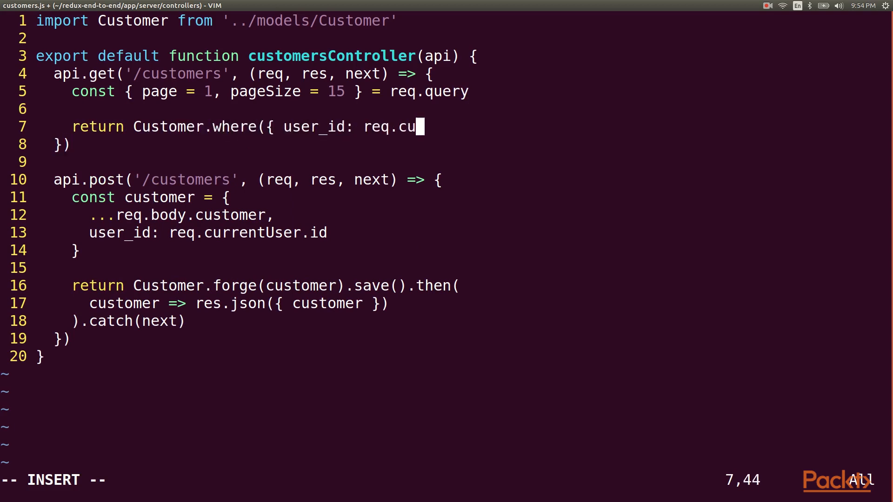
pyautogui.write('rrentUser.id }')
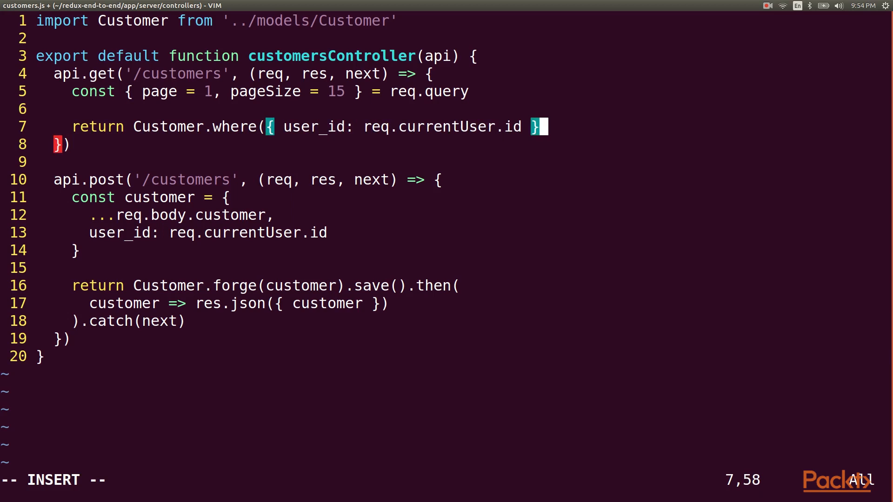
# - Order by email, fetchPage, and respond with pagination totalCount and results: resp.toJSON()
pyautogui.press('Enter')
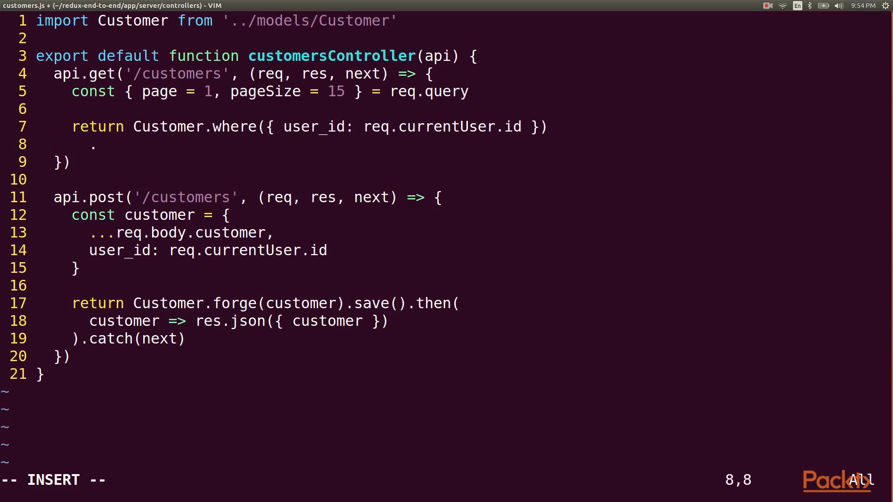
pyautogui.write("orderBy('email")
pyautogui.write('.fetchPa')
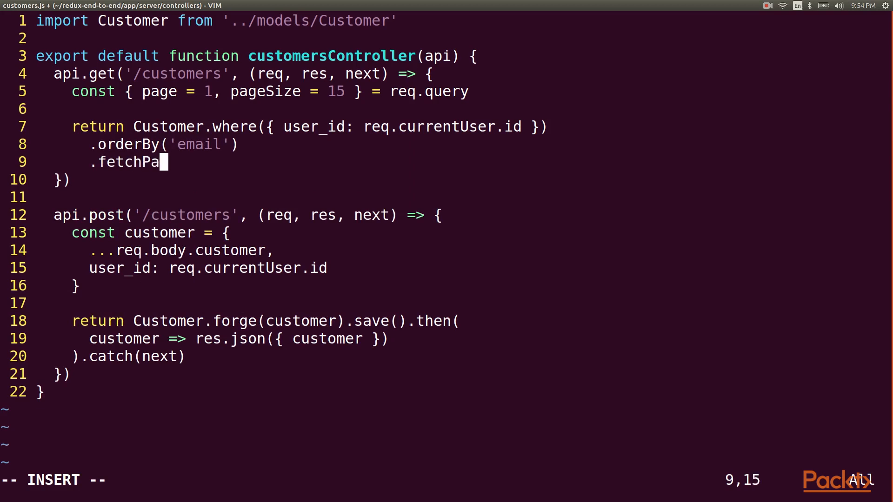
pyautogui.write('ge({ page, page')
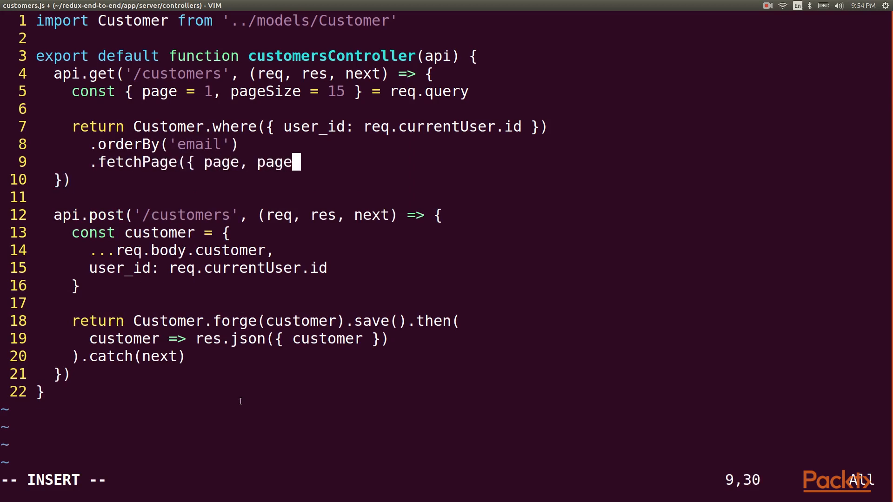
pyautogui.write('Size }).then')
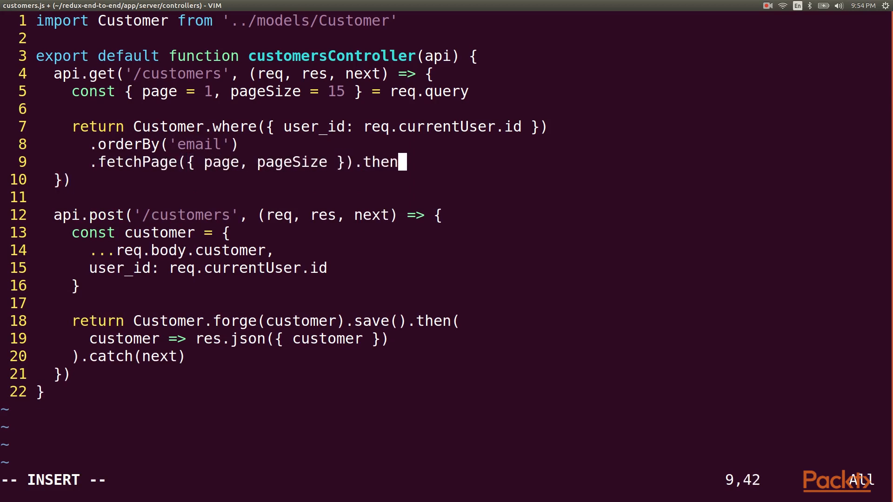
pyautogui.write('(resp => {')
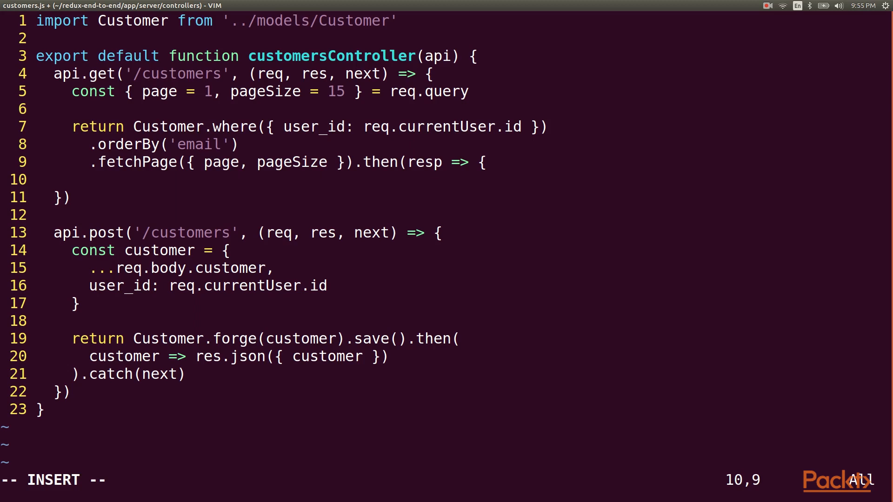
pyautogui.write('res.json(')
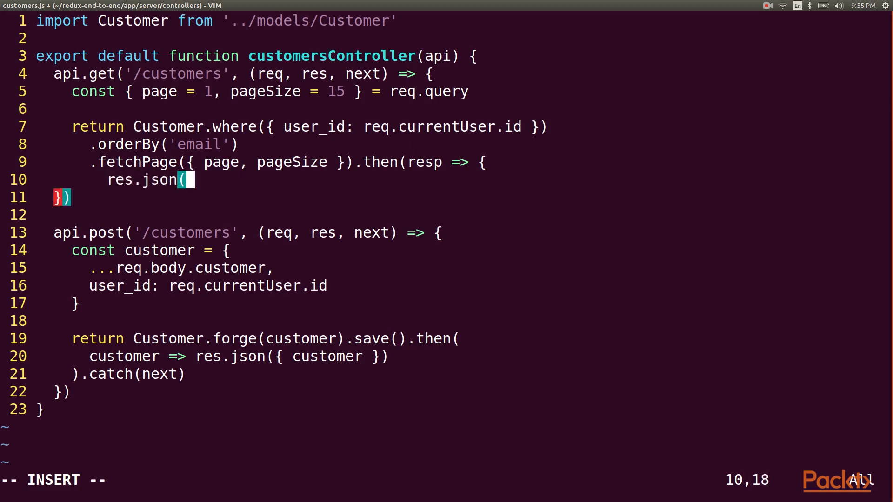
pyautogui.write('{')
pyautogui.write('totalCount: resp.')
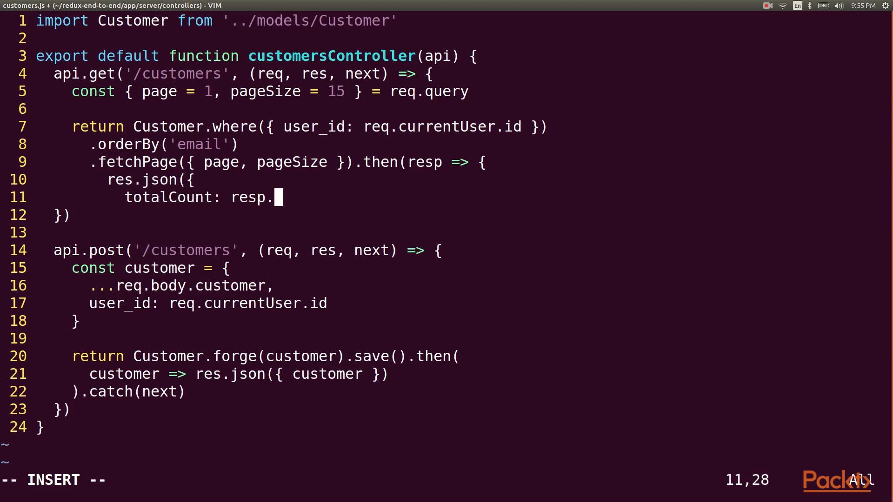
pyautogui.write('pagination.rowCount,')
pyautogui.write('result')
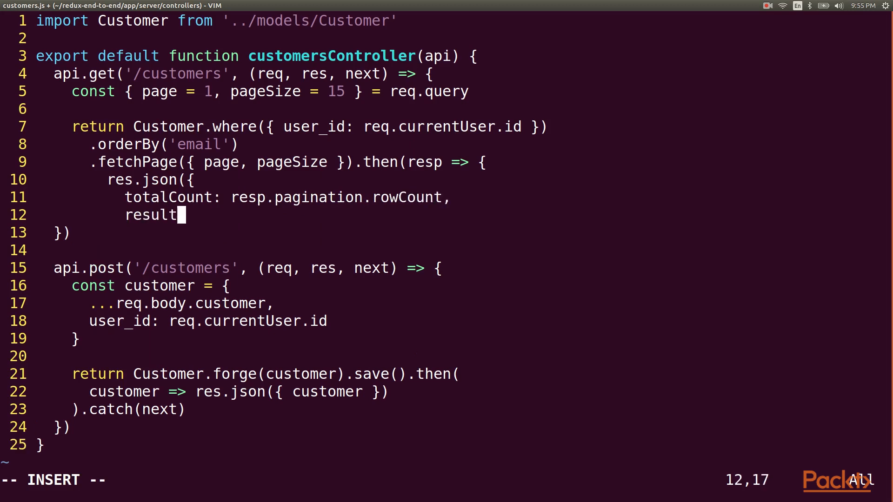
pyautogui.write('s: resp.toJSON')
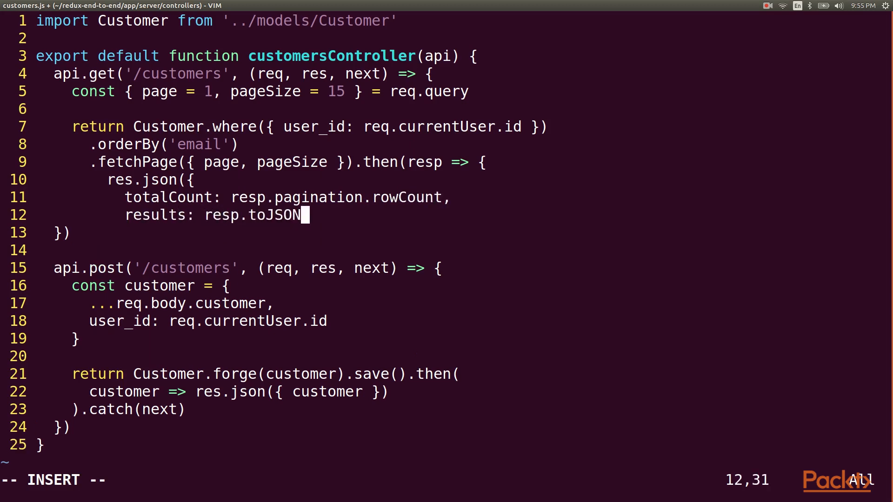
pyautogui.write('()')
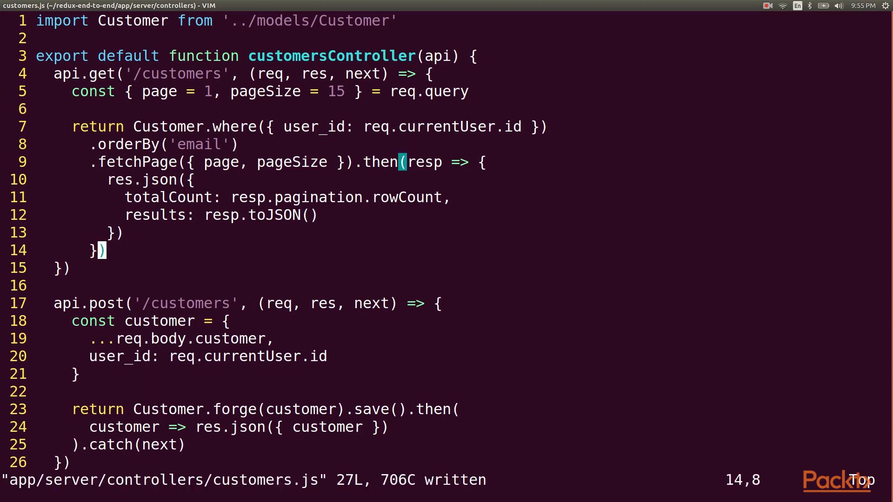
pyautogui.write(':e app/un')
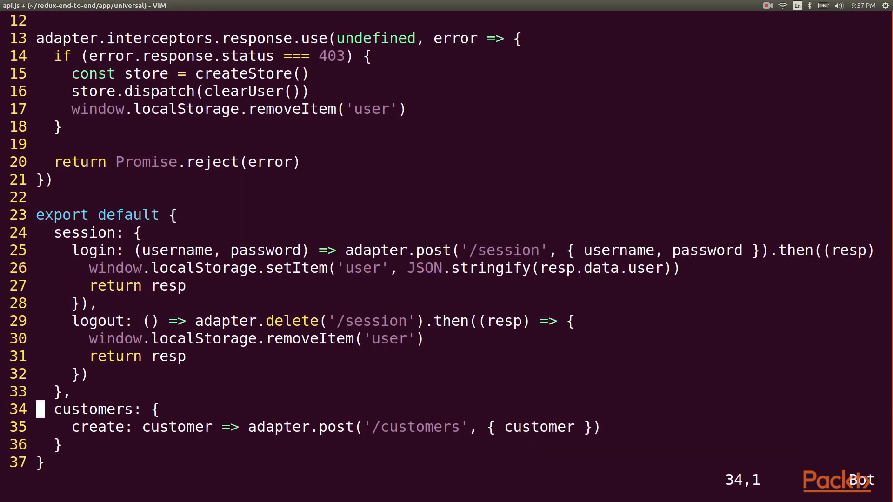
# - Add list: page => adapter.get('/customers', { params: { page } }) to the API customers section
pyautogui.write('list: page =')
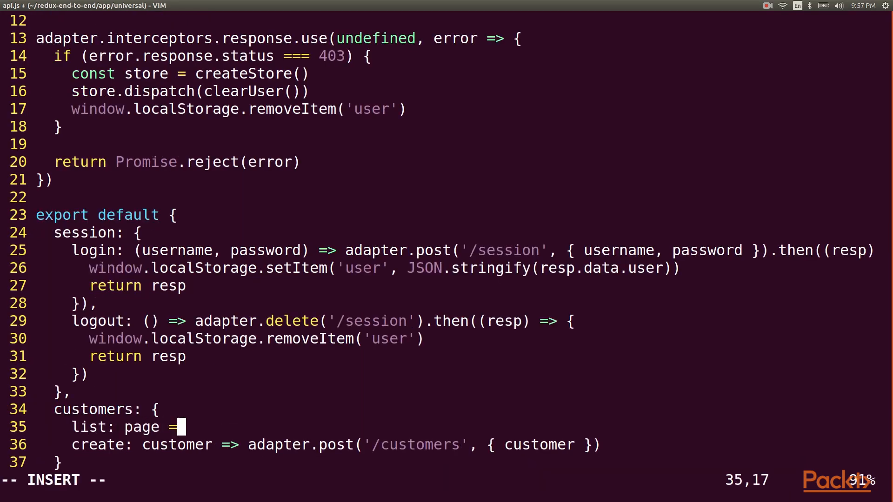
pyautogui.write('> adapter.ge')
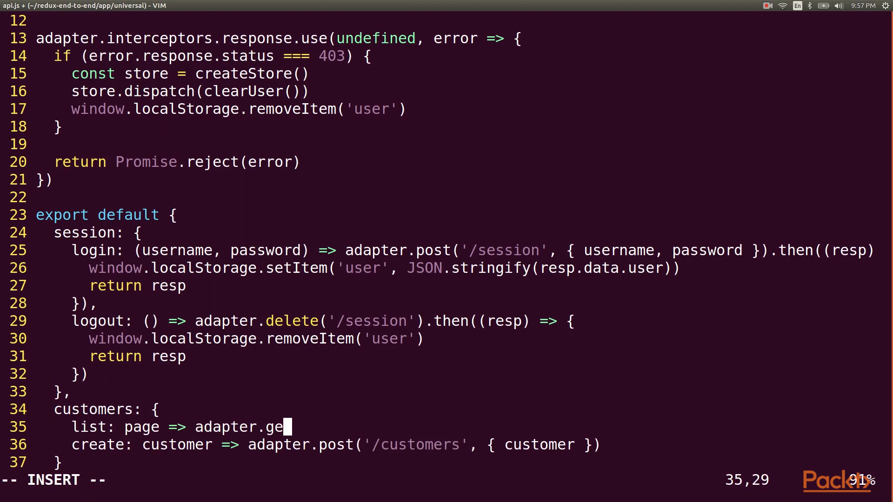
pyautogui.write("t('/customers")
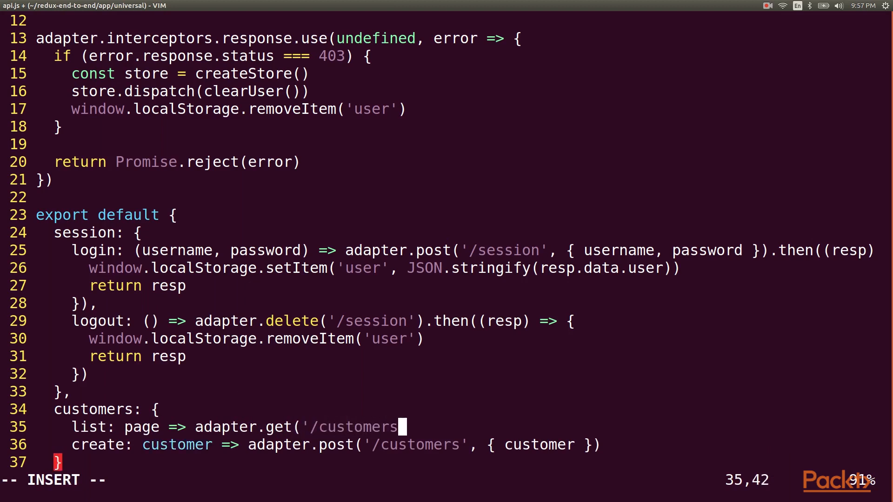
pyautogui.write(', { params:')
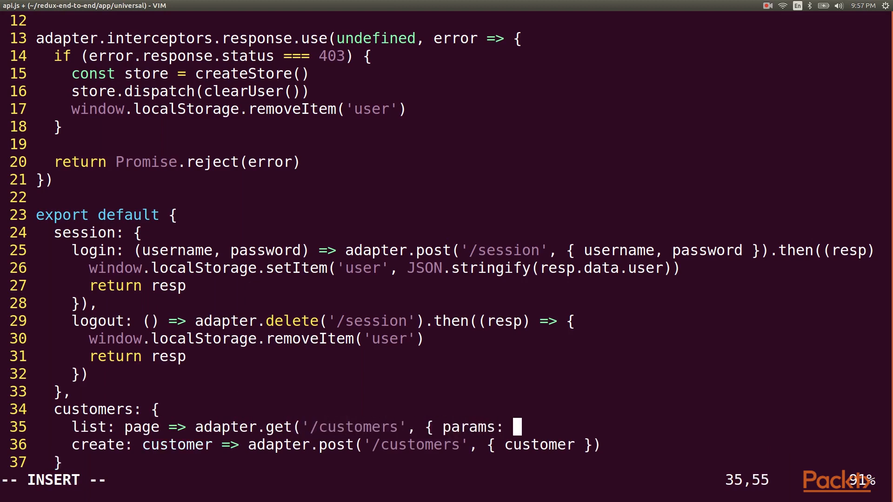
pyautogui.write('{ page }')
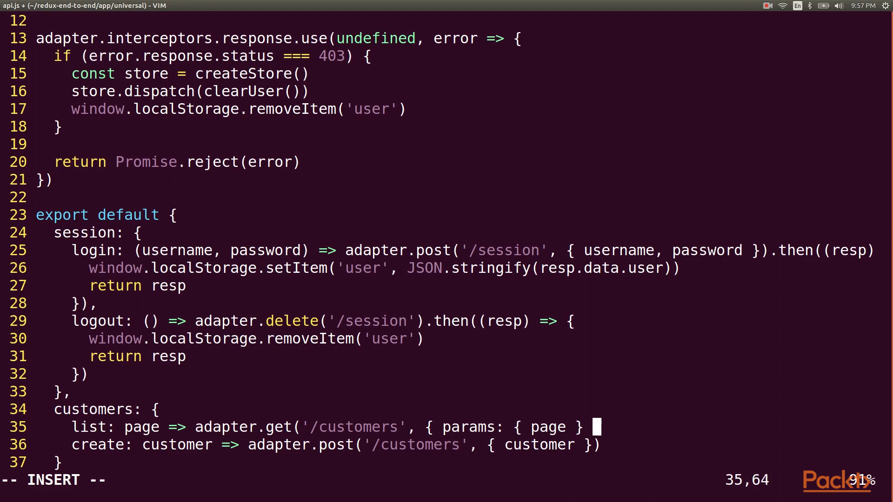
pyautogui.press('Escape')
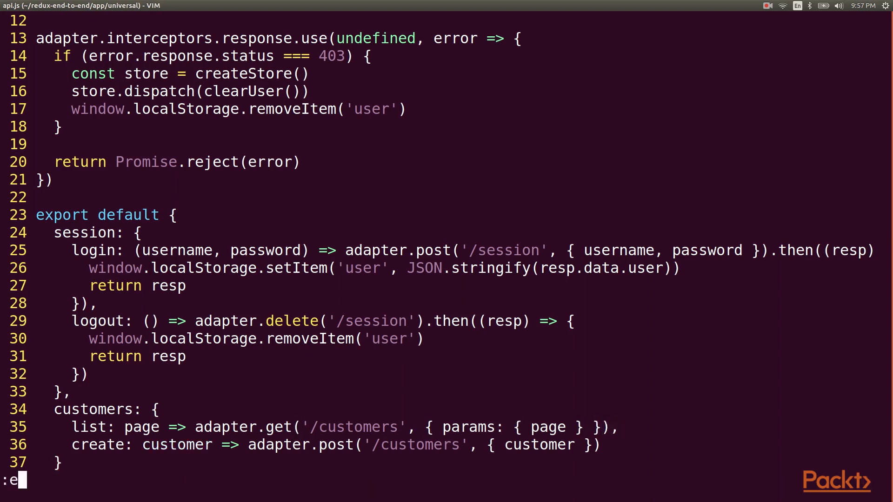
pyautogui.write('app/universal/customers/actionTypes.js" [New] 1L, 59C written')
pyautogui.write("export const RESULTS_UPDATED = 'customers/RESULTS_UPDATED")
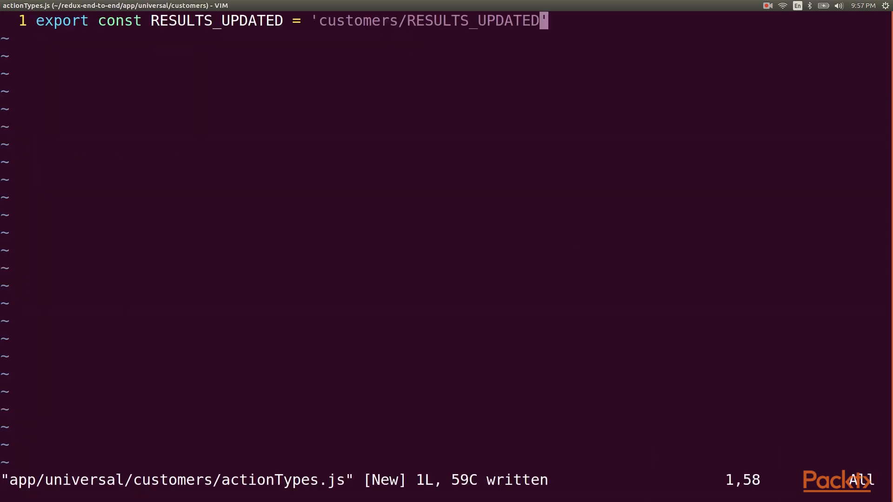
# - Create customers/actionTypes.js exporting RESULTS_UPDATED = 'customers/RESULTS_UPDATED'
pyautogui.write(':e app/universal/')
pyautogui.write('export')
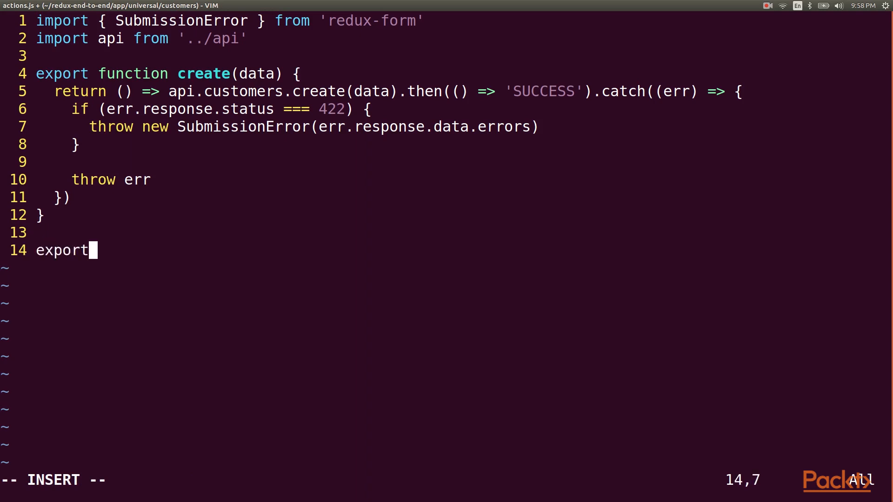
# - Add list(page = 1) dispatching resultsUpdated(resp.data) after api.customers.list(page)
pyautogui.write('function list(page = 1) {')
pyautogui.write('}')
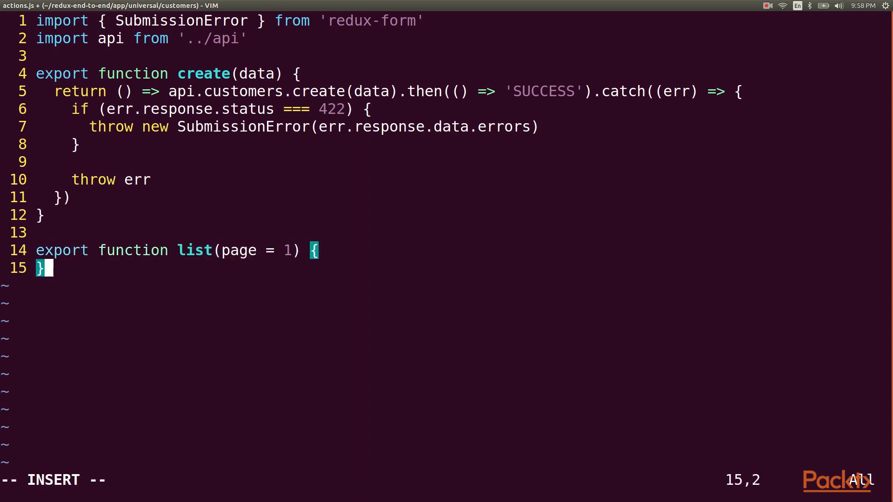
pyautogui.write('return dispatch => api.cus')
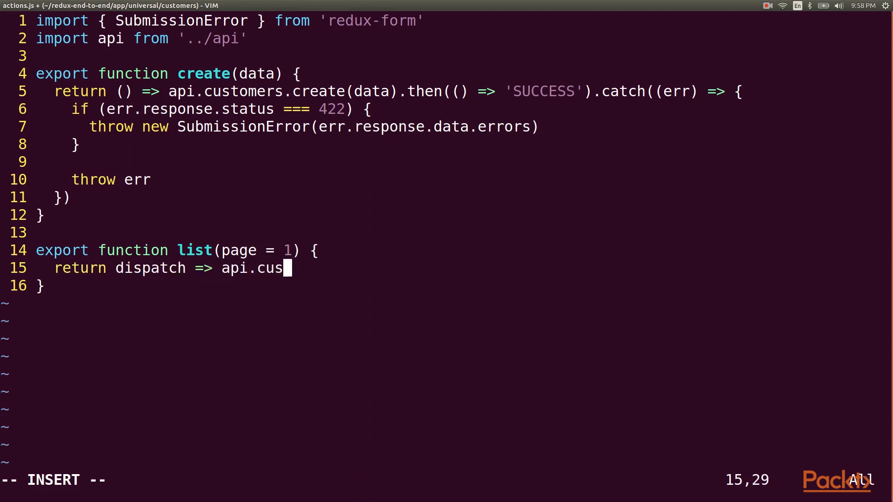
pyautogui.write('tomers.list(page).then(resp =>')
pyautogui.write('dispatch(')
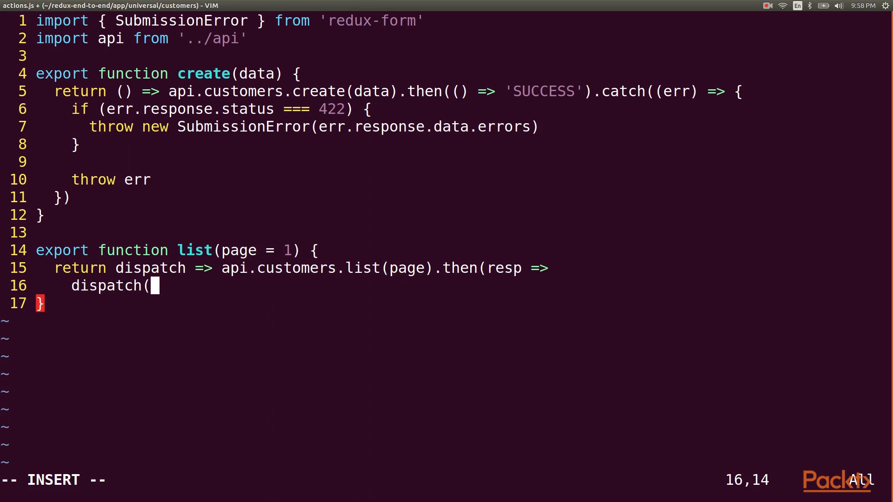
pyautogui.write('resultsUpdated(resp')
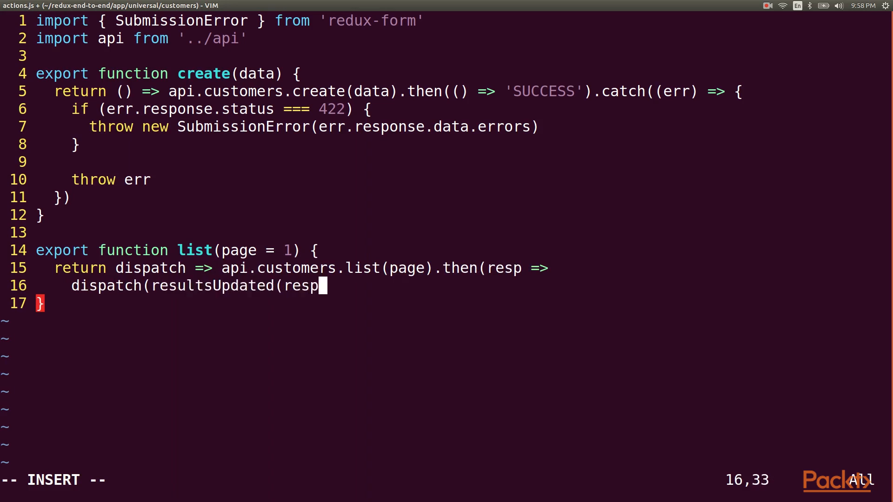
pyautogui.write('.data))')
pyautogui.write('impor')
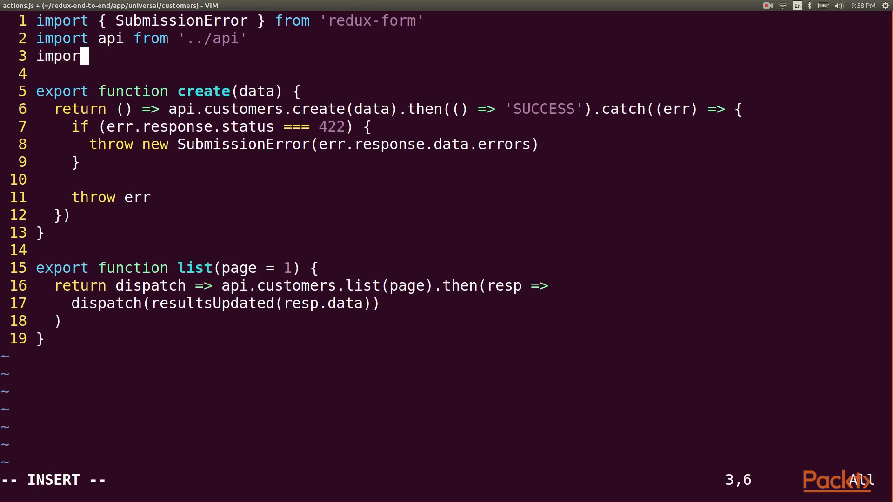
# - Import actionTypes and make resultsUpdated return type RESULTS_UPDATED with results and totalCount
pyautogui.write('t * as actionTypes from')
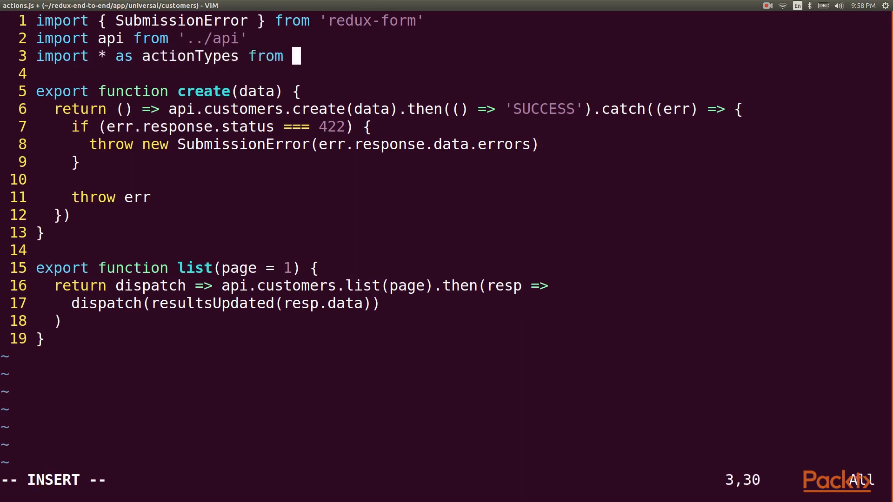
pyautogui.write("'./actionTypes'")
pyautogui.write('export function resultsUpdated({ results, totalCount }) {')
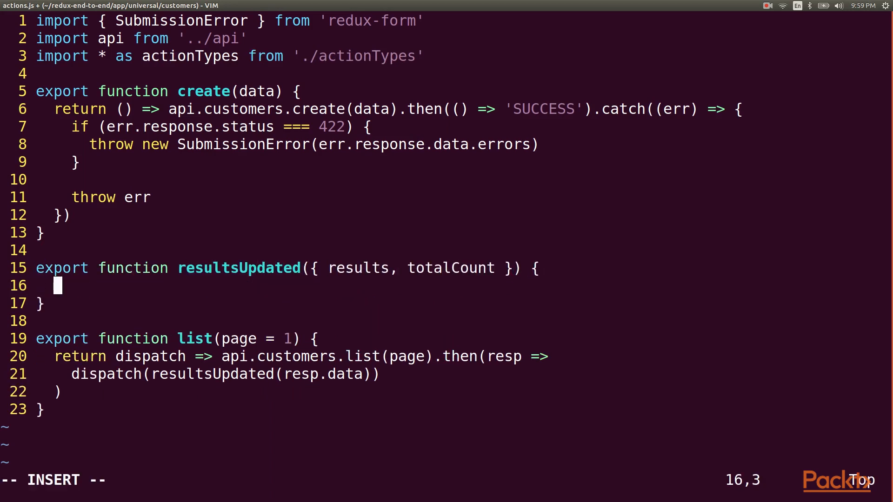
pyautogui.write('return {')
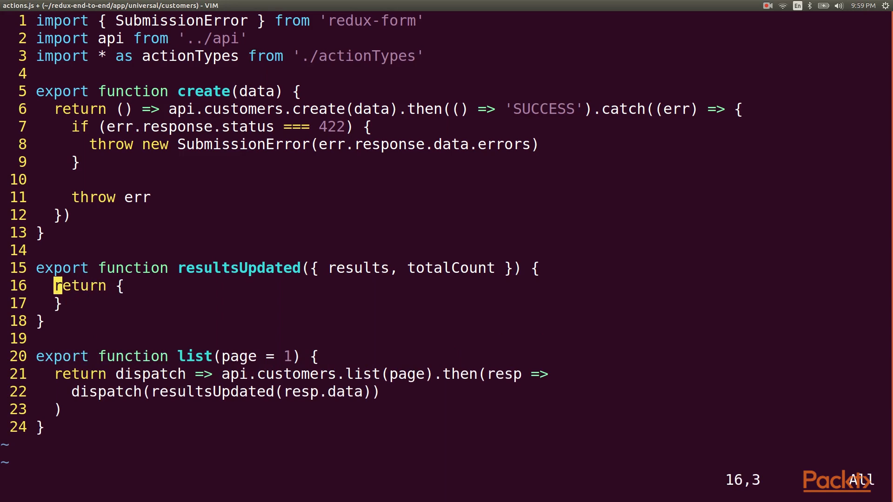
pyautogui.write('type: actionTyp')
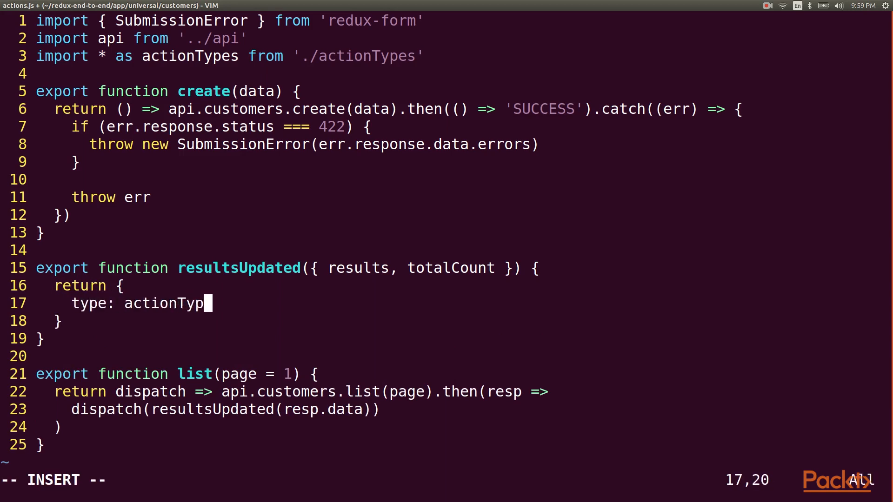
pyautogui.write('es.RESULTS_UPDATED,')
pyautogui.write('totalCount')
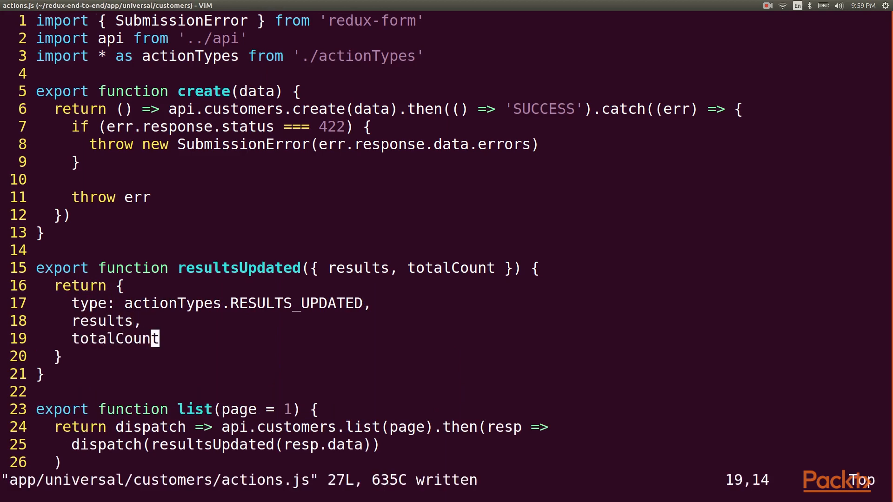
pyautogui.write(':e ap')
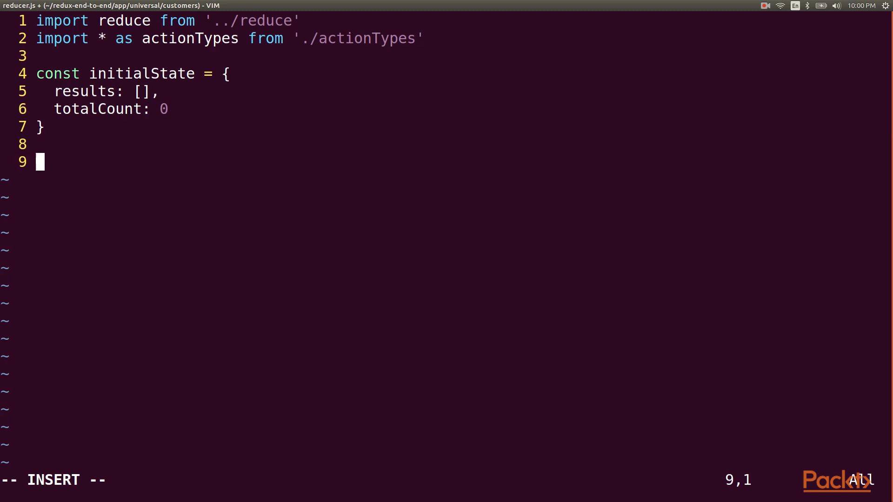
# - Write updateResults(state, action) destructuring results and totalCount from the action
pyautogui.write('function u')
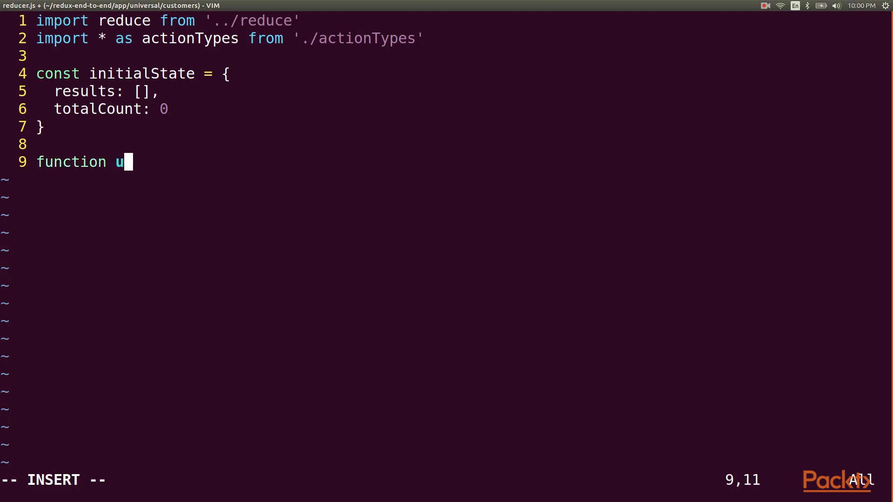
pyautogui.write('pdateResults(')
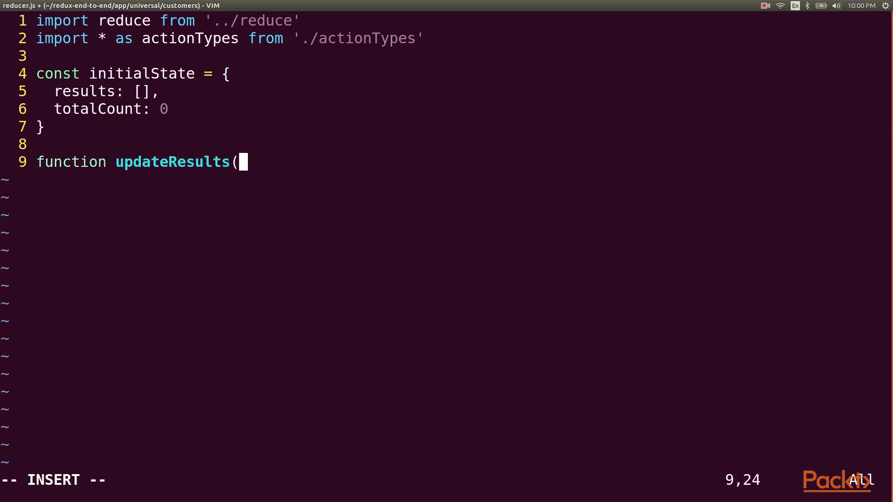
pyautogui.write('state, action')
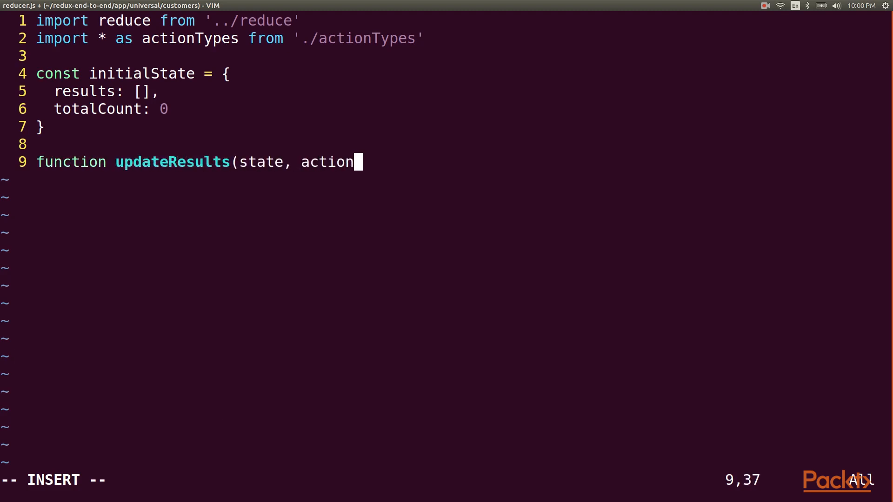
pyautogui.write(') {')
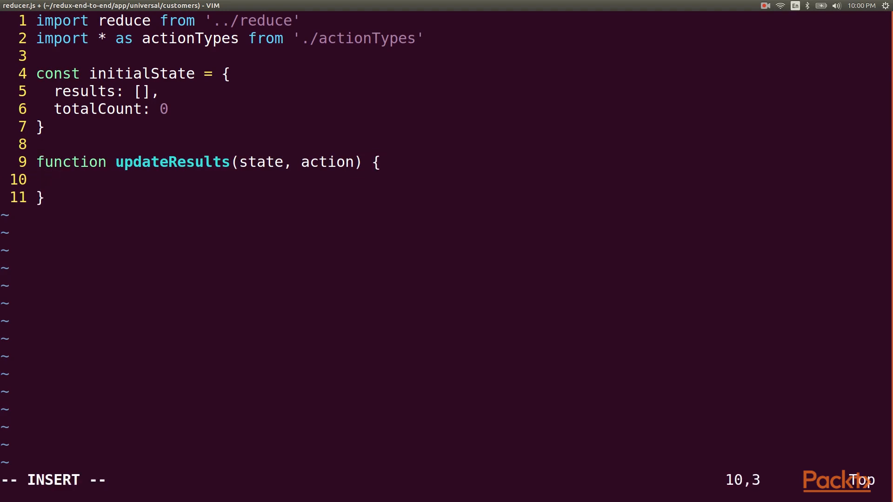
pyautogui.write('const { results, total')
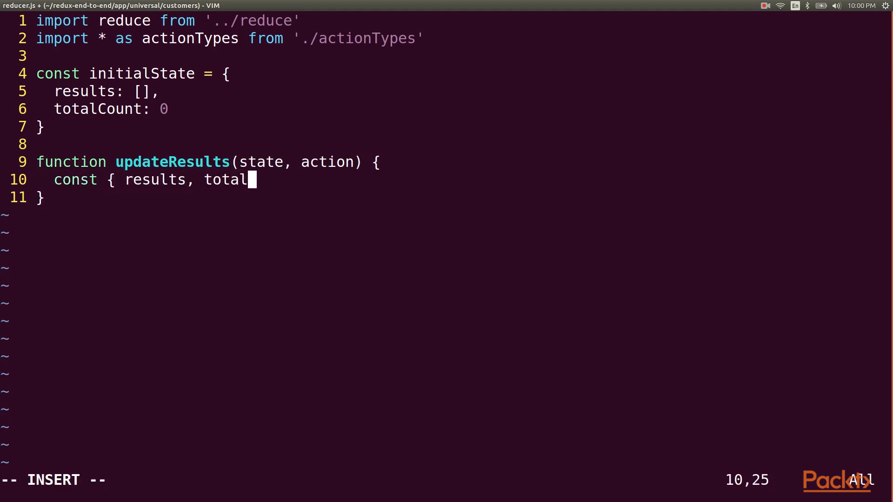
pyautogui.write('Count } = action')
pyautogui.write('export')
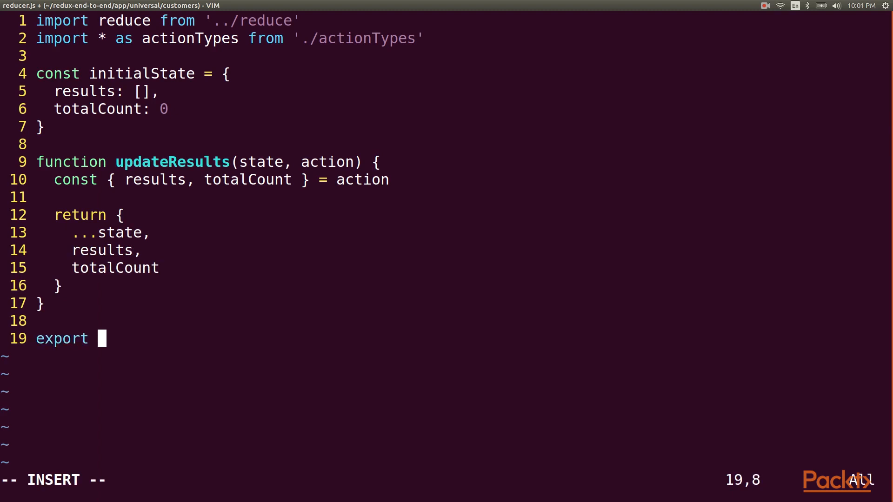
# - Export default reduce(initialState, { [actionTypes.RESULTS_UPDATED]: updateResults }) and save
pyautogui.write('default reduce(i')
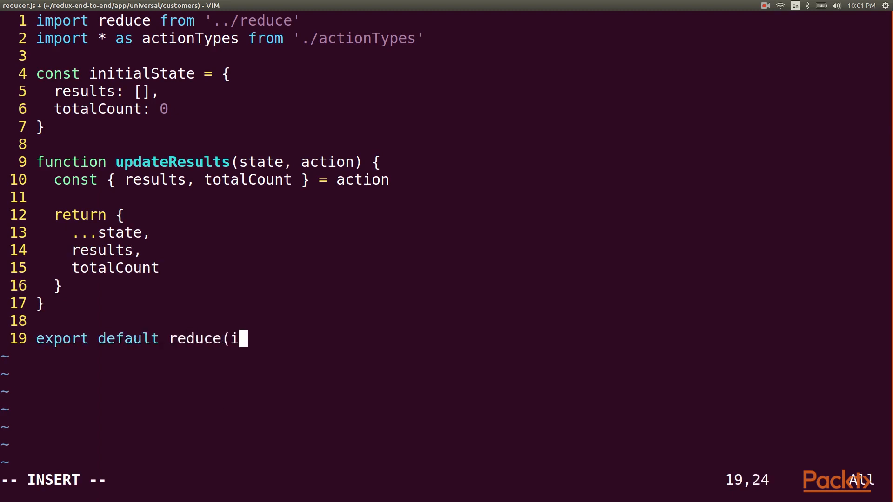
pyautogui.write('nitialState, {')
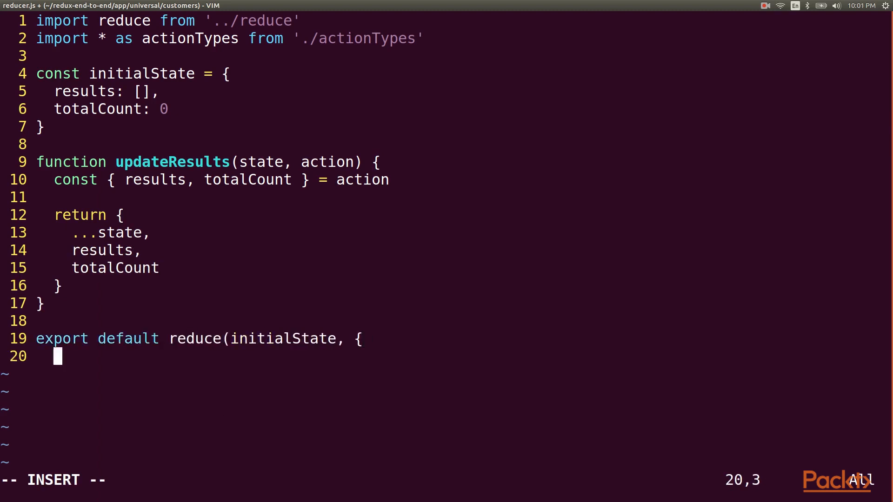
pyautogui.write('[actionTypes.RESULTS')
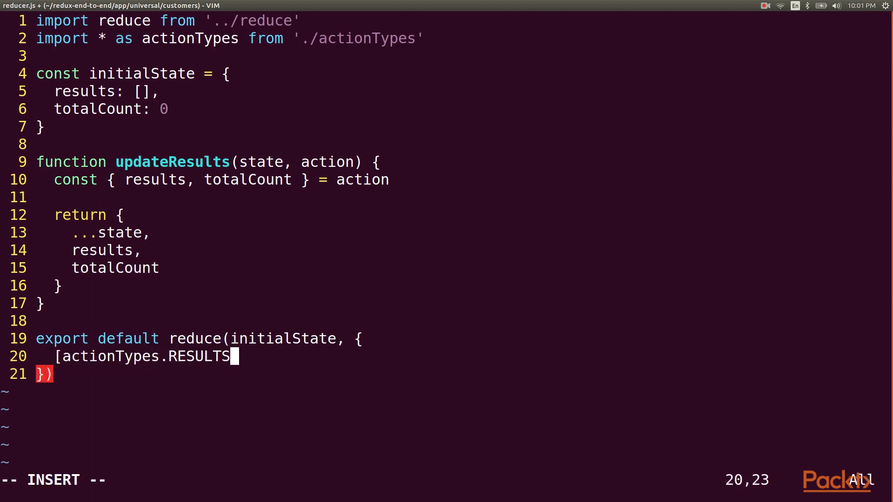
pyautogui.write('_UPDATED]: updateResults')
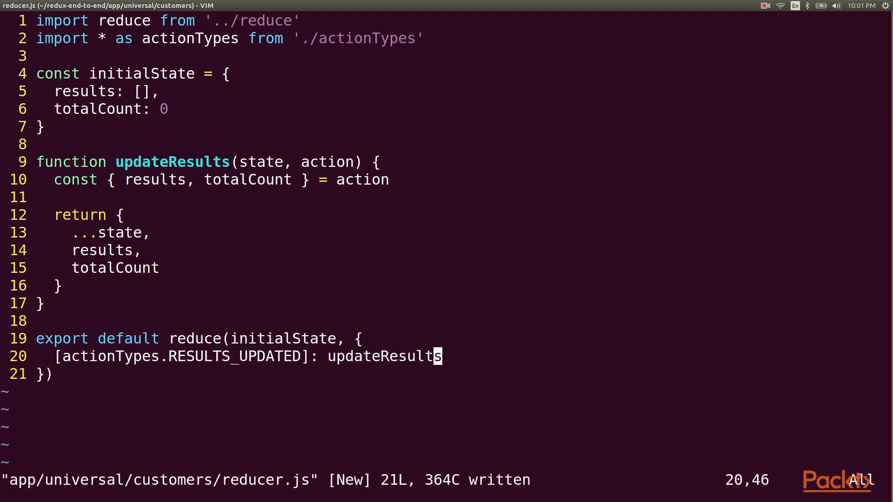
pyautogui.write(':e app/u')
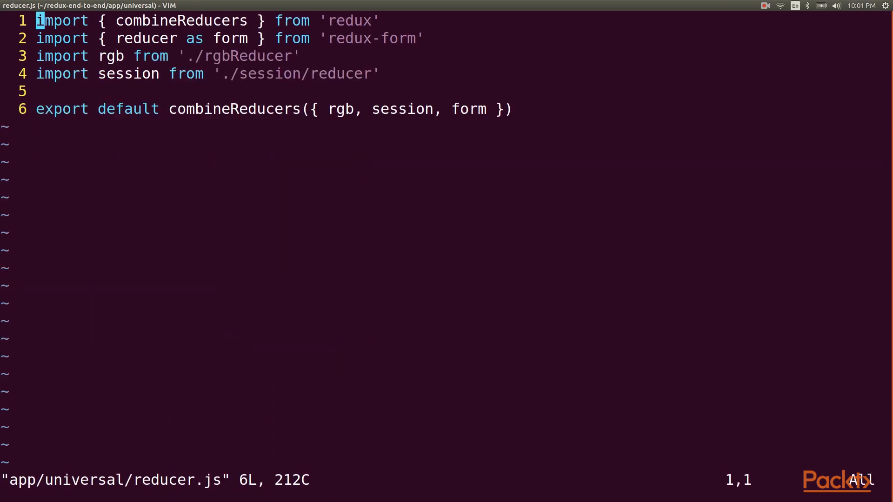
# - Import customers from './customers/reducer' and add customers to combineReducers
pyautogui.write('i')
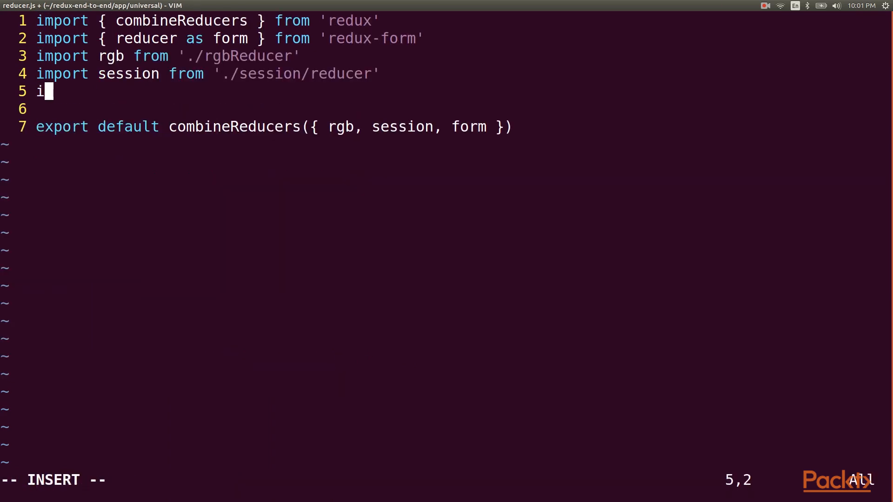
pyautogui.write('mport customers from')
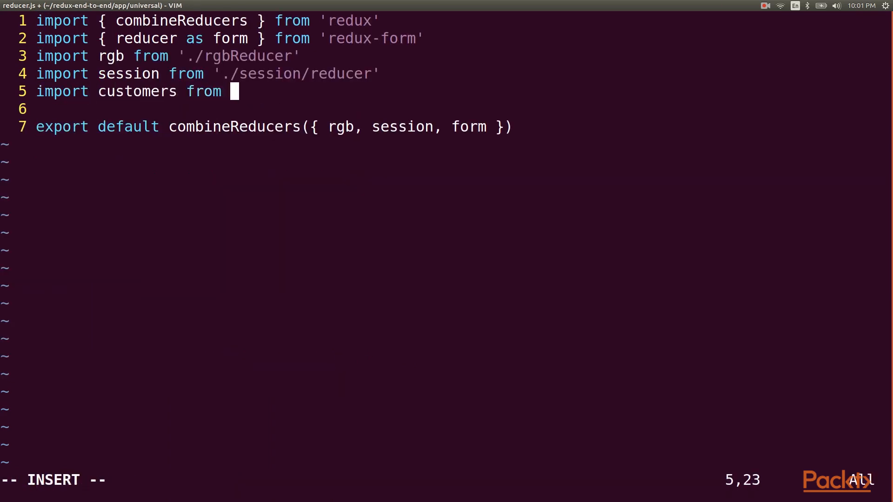
pyautogui.write("'./customer")
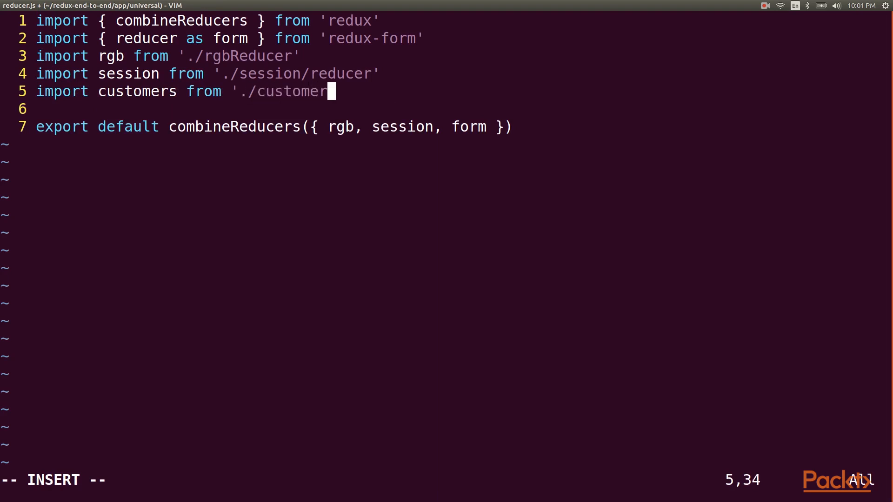
pyautogui.write("s/reducer'")
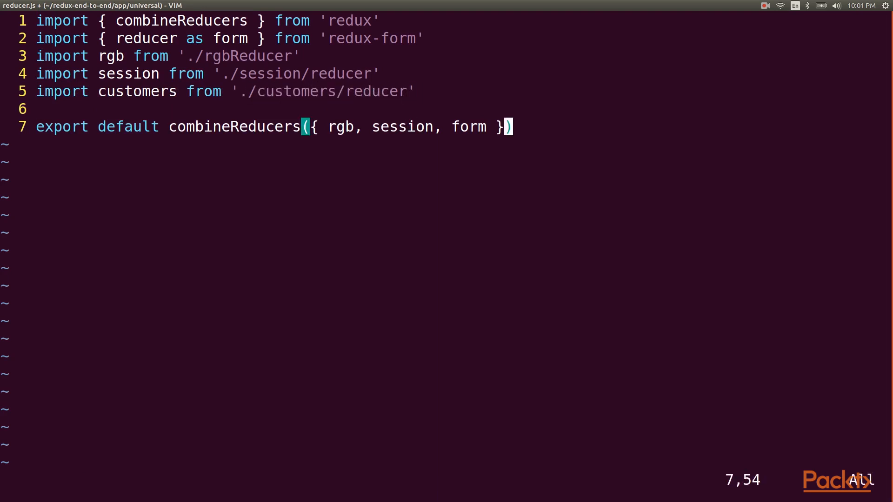
pyautogui.write(', customers')
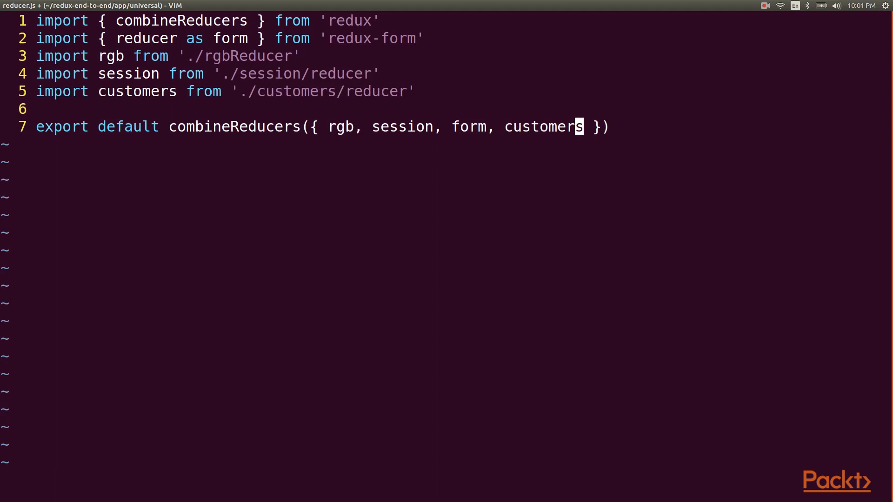
pyautogui.write(':e app/')
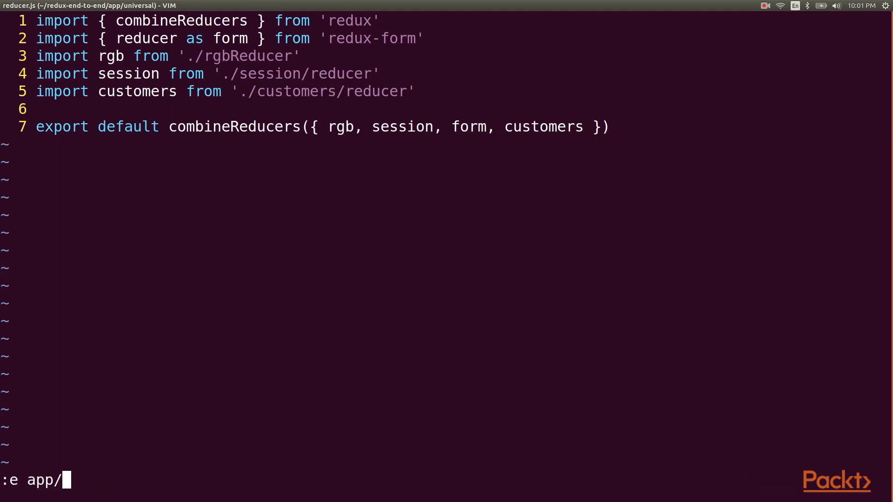
pyautogui.write('universal/customers/Table')
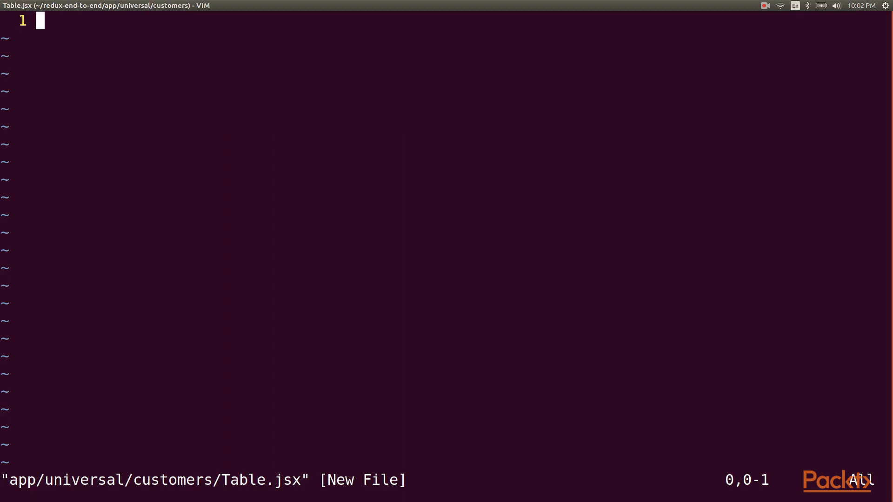
# - Import React, Component, connect and actions, and declare an empty Table class
pyautogui.write('import')
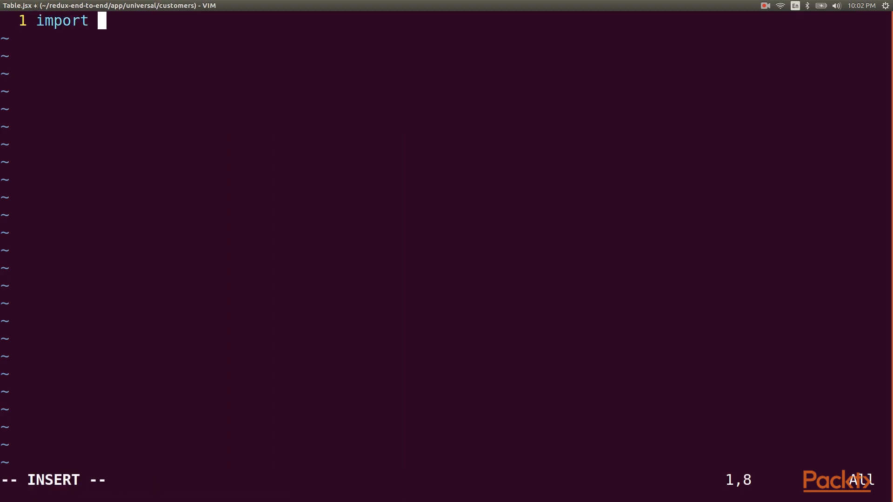
pyautogui.write("React, { Component } from 'react")
pyautogui.write('impo')
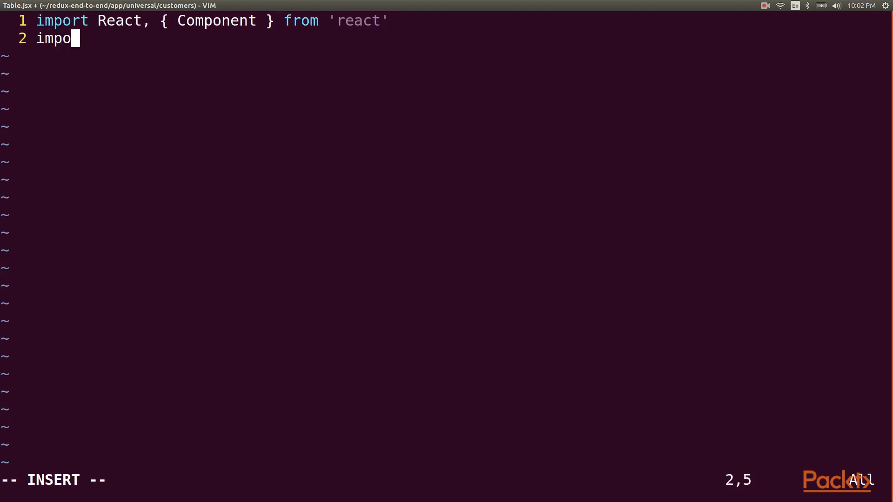
pyautogui.write("rt { connect } from 'react-redux")
pyautogui.write('impo')
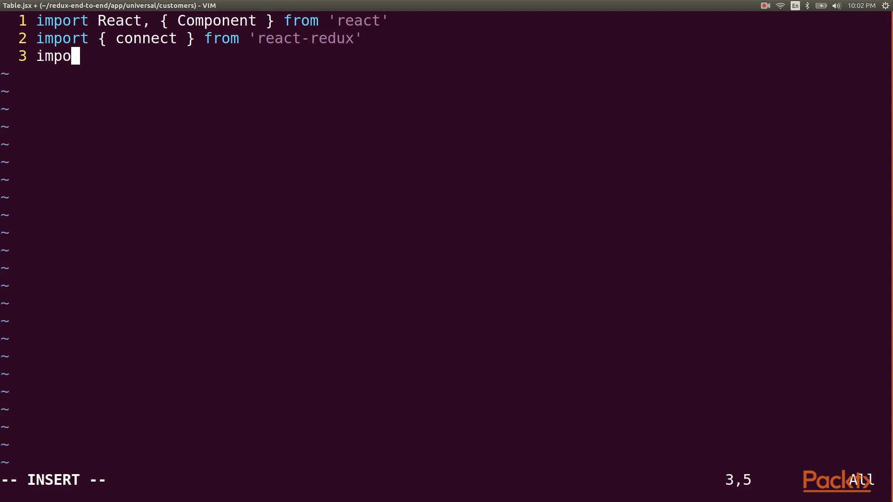
pyautogui.write("rt * as actions from './actions")
pyautogui.write('export')
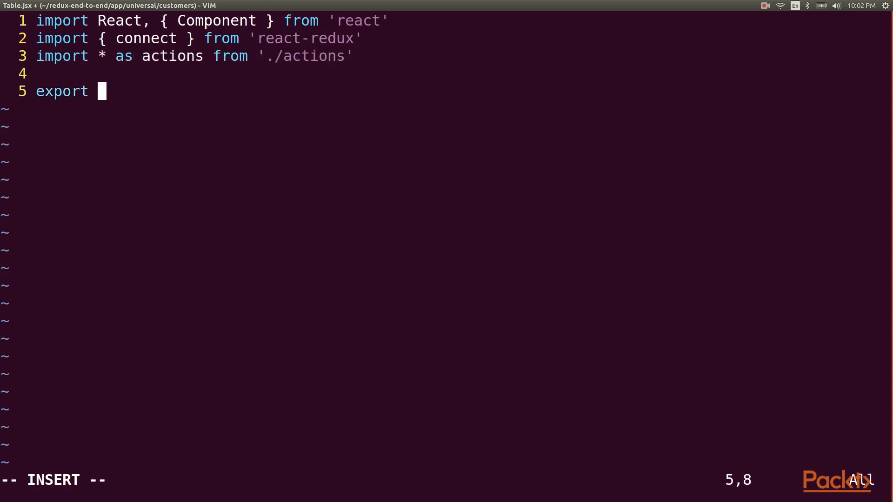
pyautogui.write('class Table exte')
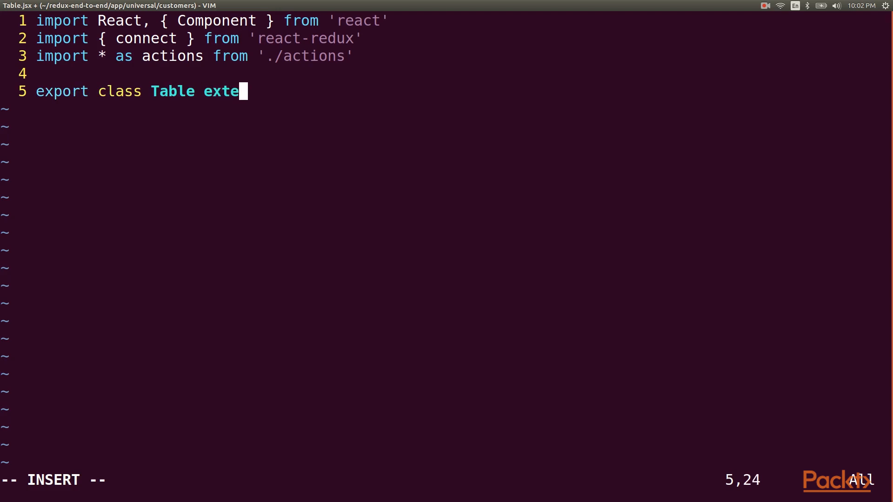
pyautogui.write('nds Component')
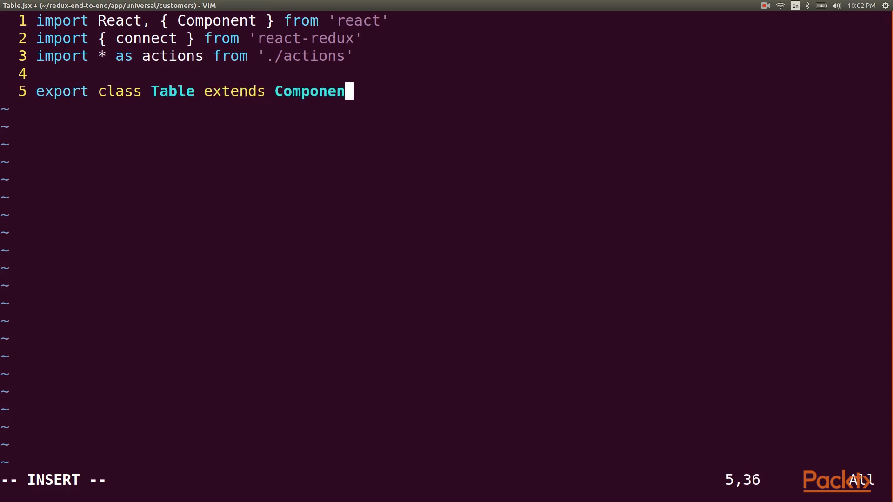
pyautogui.write('t {')
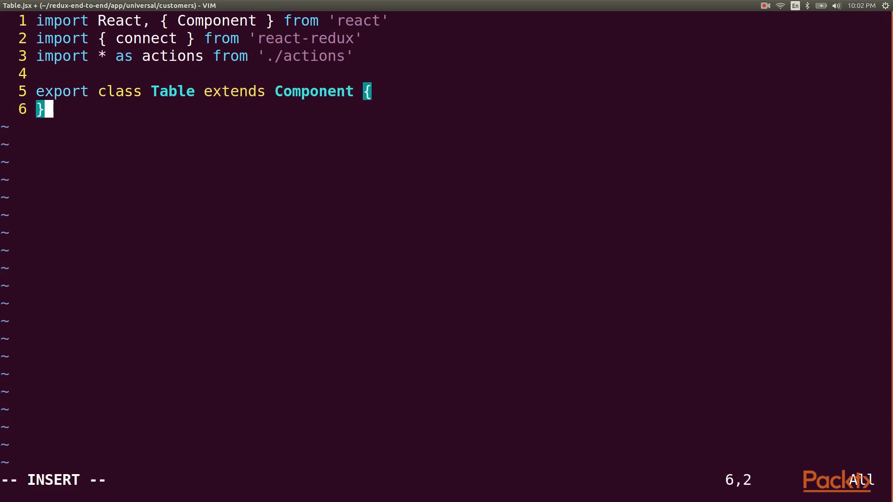
# - Export default connect(state => state.customers, { fetch: actions.list })(Table)
pyautogui.write('export defau')
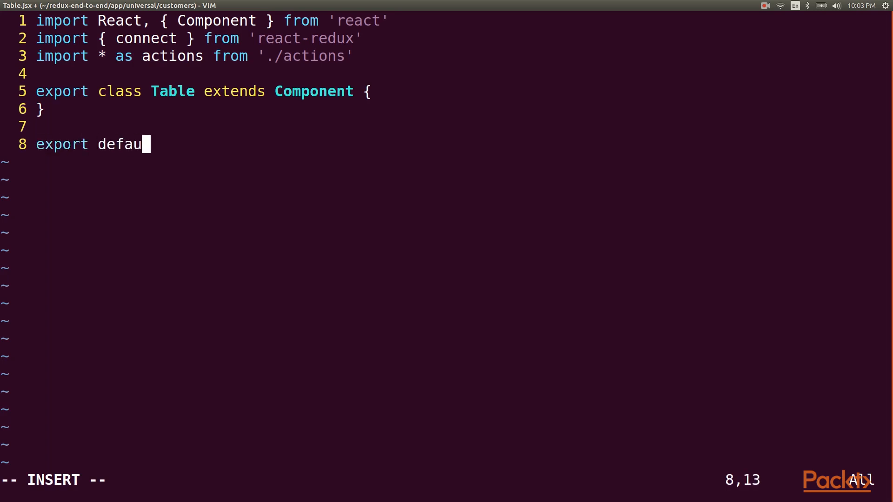
pyautogui.write('lt connect(')
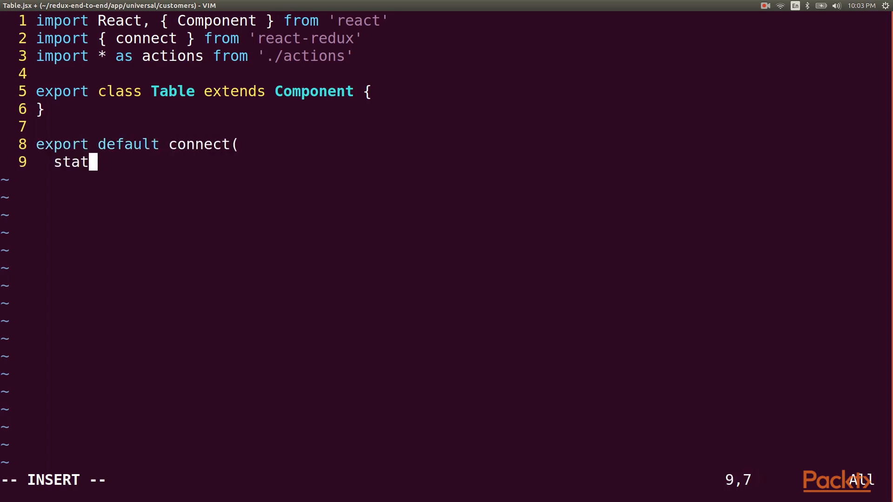
pyautogui.write('e => state.customers,')
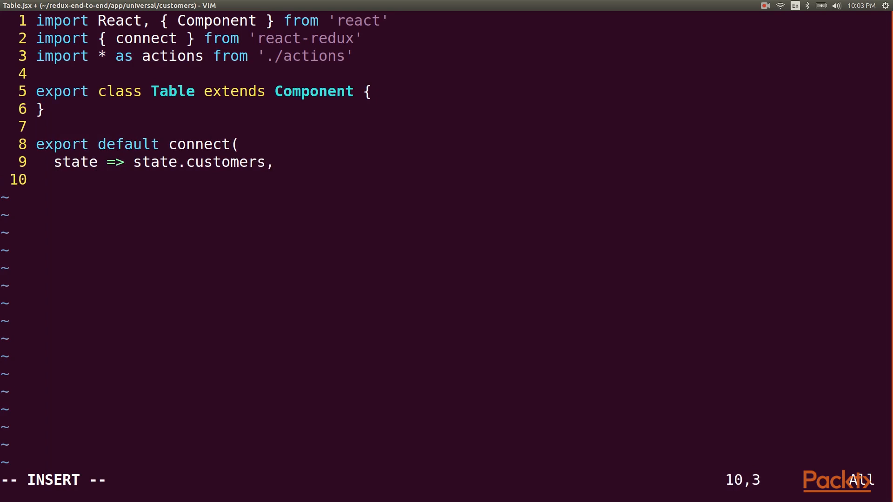
pyautogui.write('{ fetch: a')
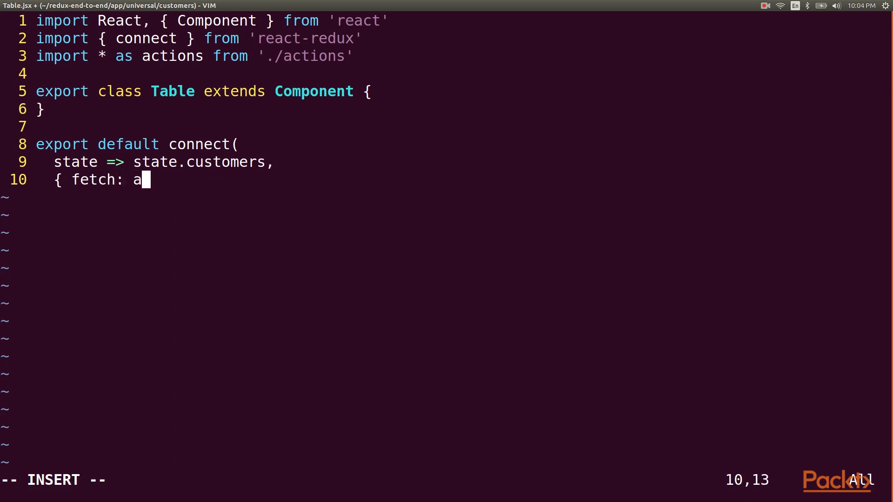
pyautogui.write('ctions.list }')
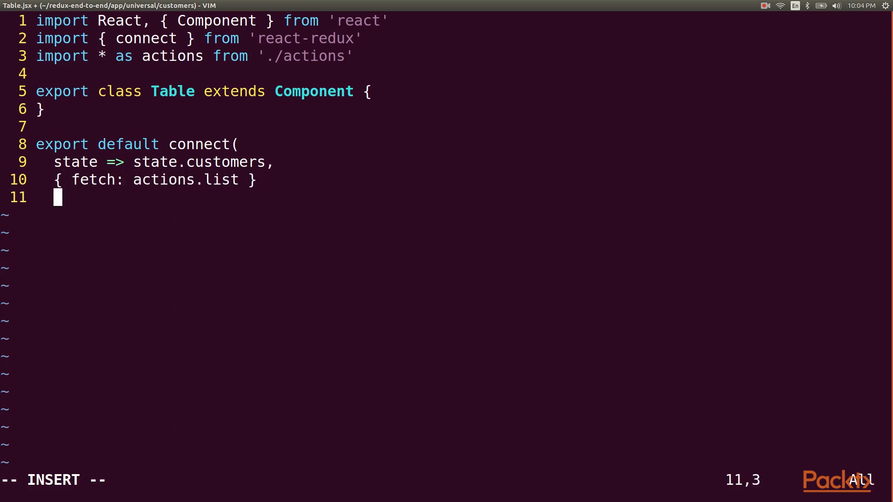
pyautogui.write(')(Table')
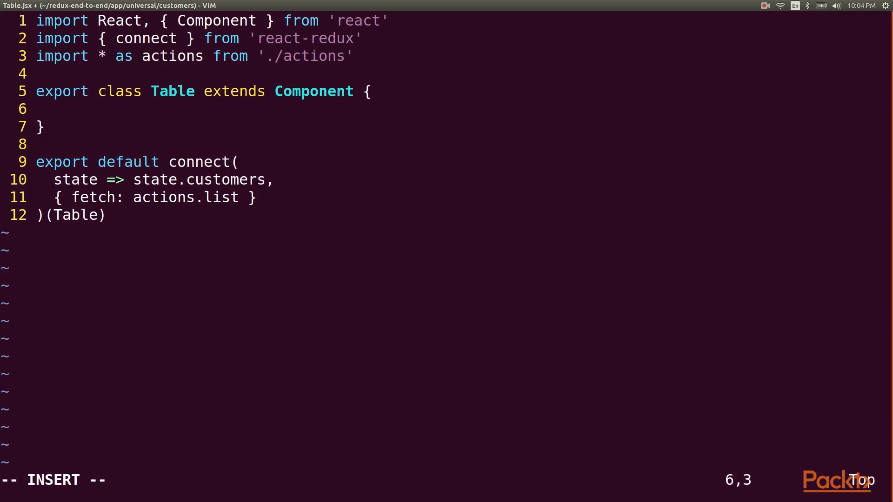
# - Fetch on componentDidMount and start a table mapping this.props.results
pyautogui.write('componentDidMount() {')
pyautogui.write('</thead>')
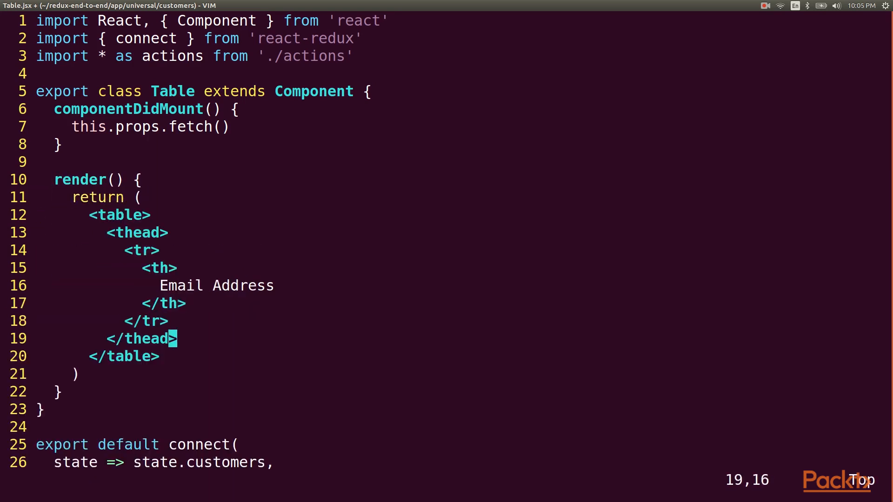
pyautogui.write('<tbody>')
pyautogui.write('</tbody>')
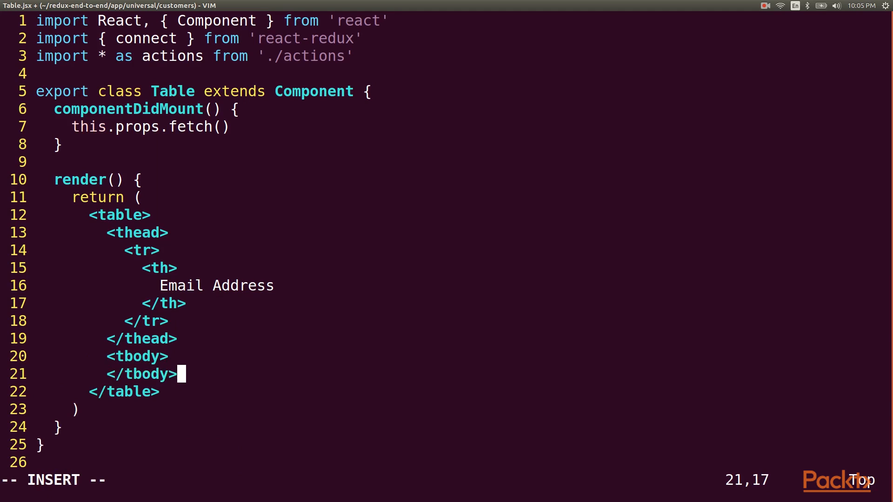
pyautogui.write('{')
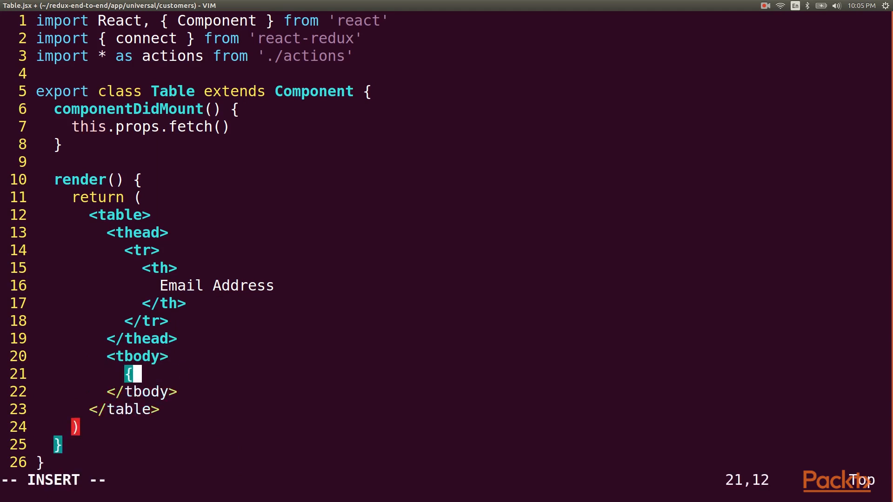
pyautogui.write('this.props.results')
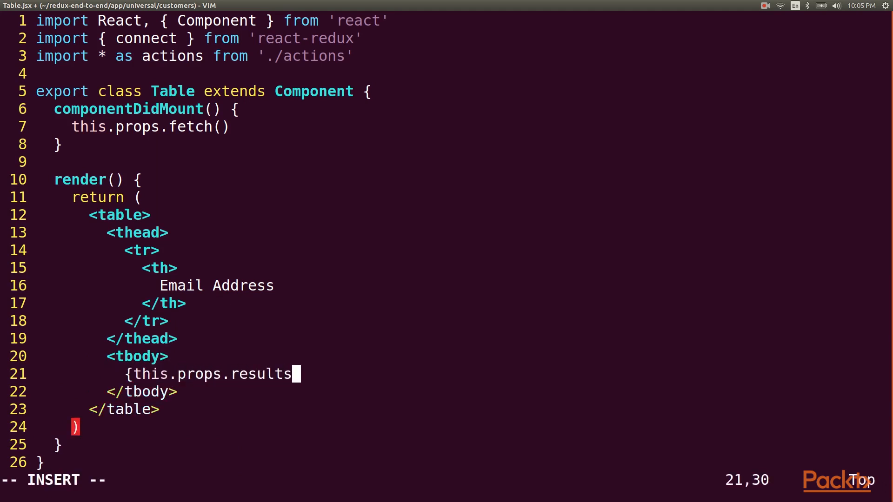
pyautogui.write('.map(r')
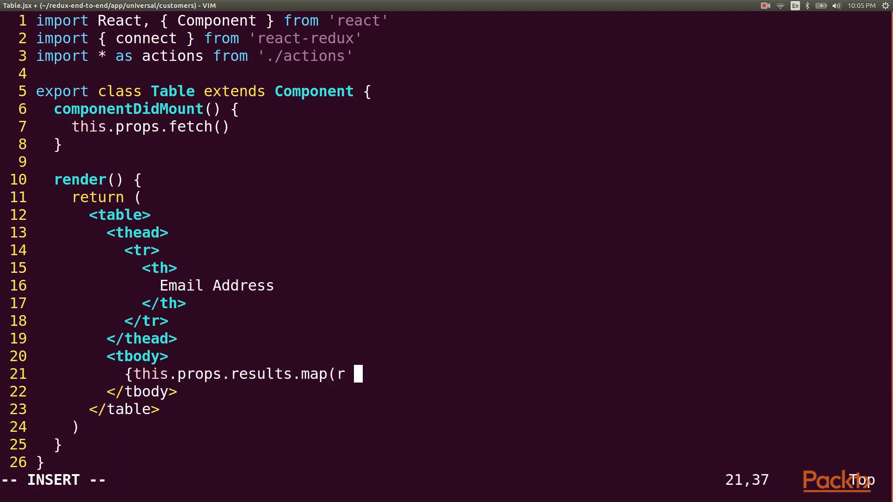
pyautogui.write('=> (')
pyautogui.write('))}')
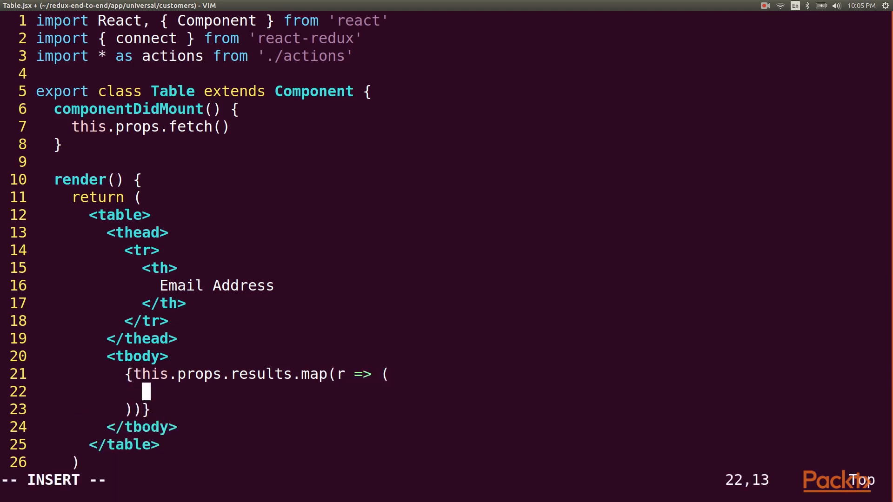
# - Render each result as <tr key={r.id}> containing a {r.email} cell
pyautogui.write('<tr')
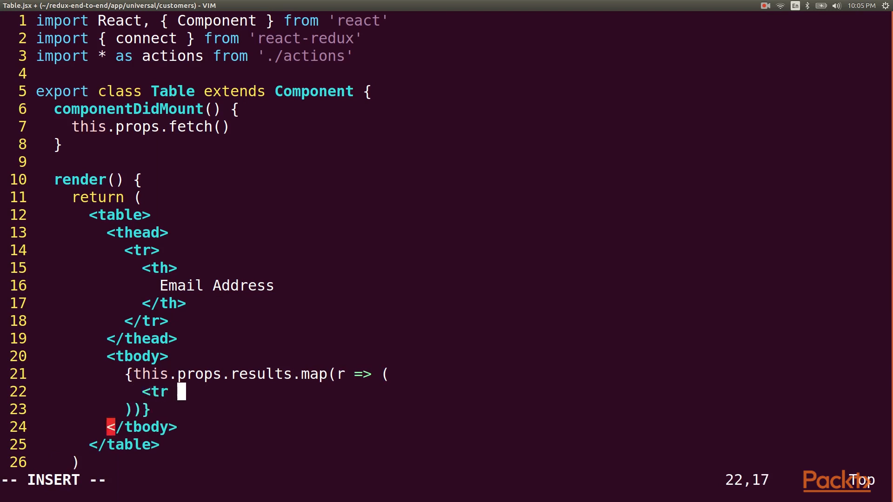
pyautogui.write('key={r.id}>')
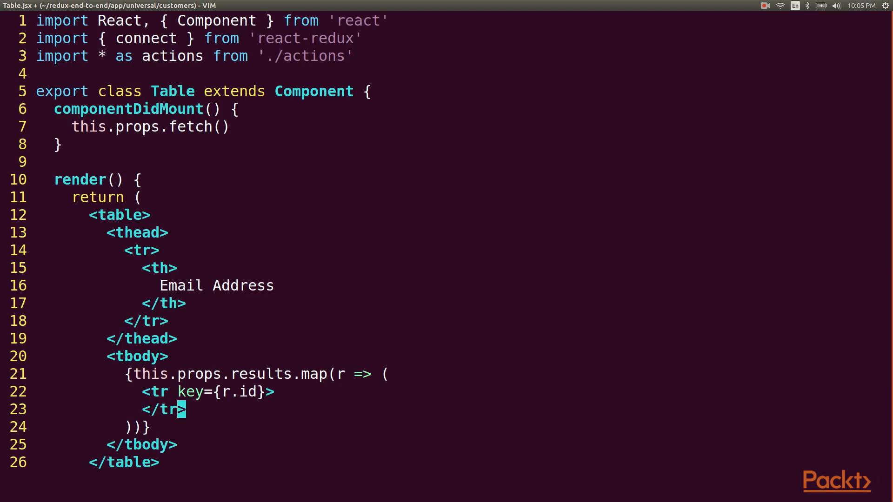
pyautogui.write('<td')
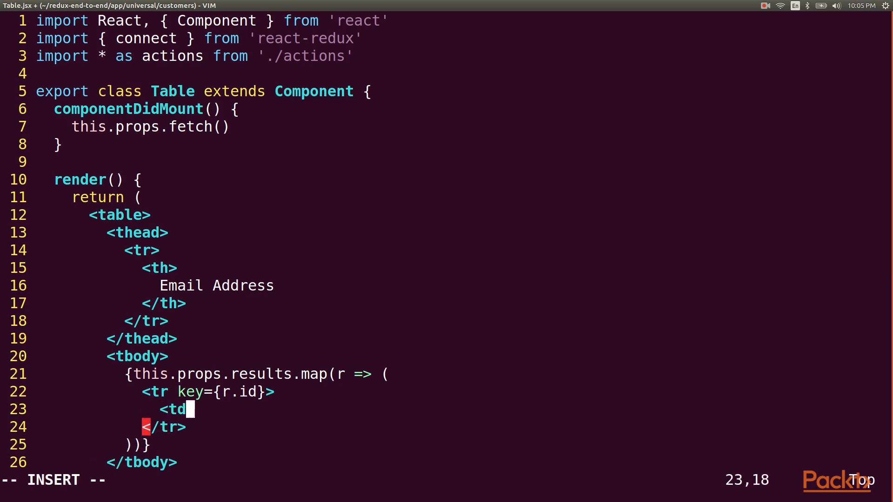
pyautogui.write('>{r')
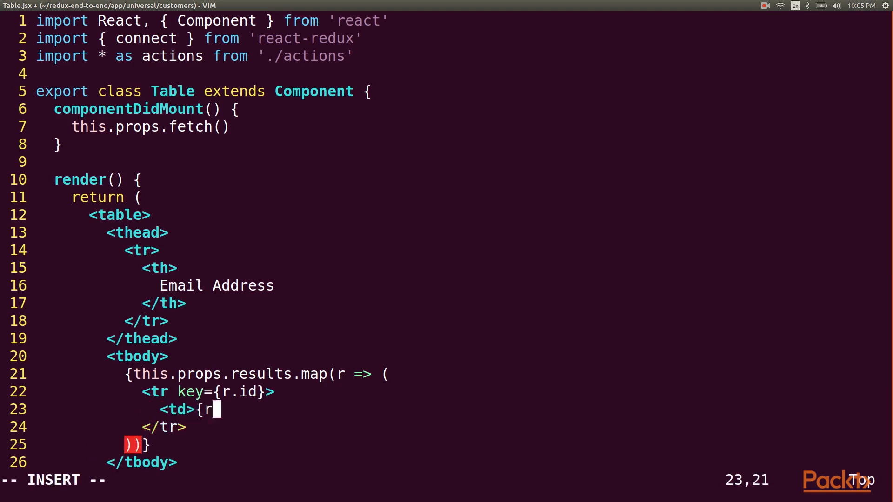
pyautogui.write('.email}</td>')
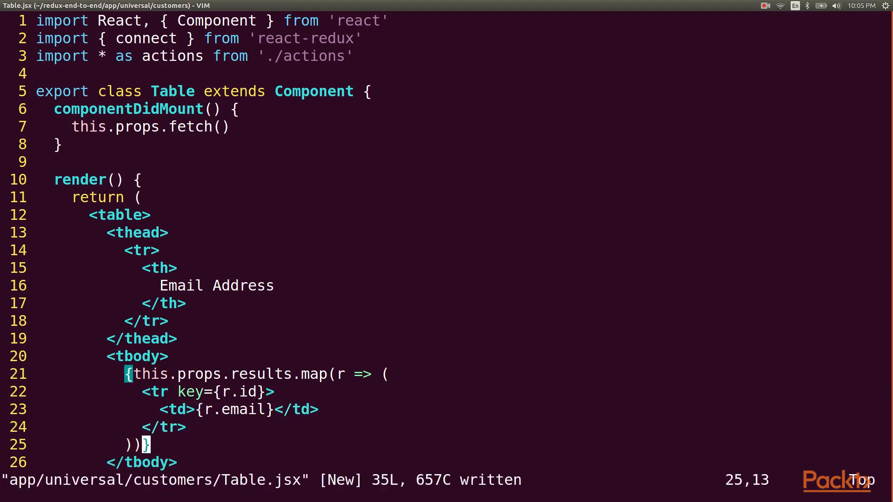
pyautogui.scroll(-3)
pyautogui.write(':e')
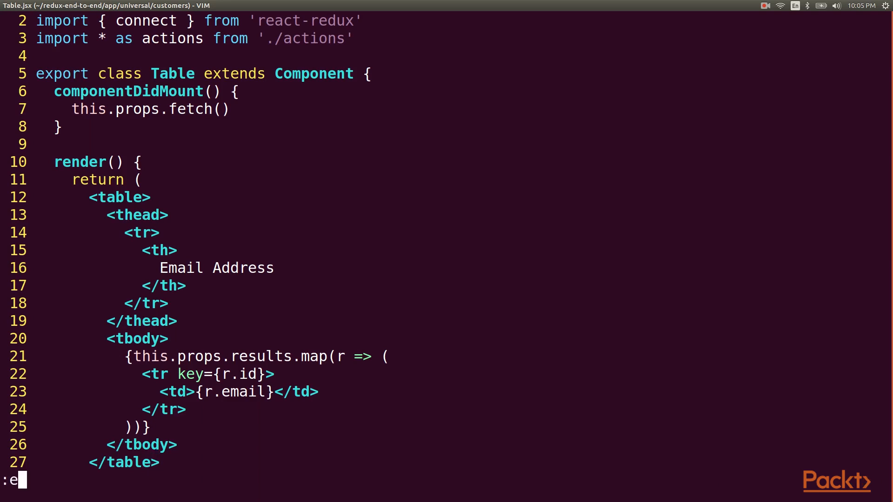
# - In List.jsx, import Table from './Table' and wrap the heading in pure-g and pure-u-1 divs
pyautogui.write('app/universal/customers/List.jsx" 11L, 248C')
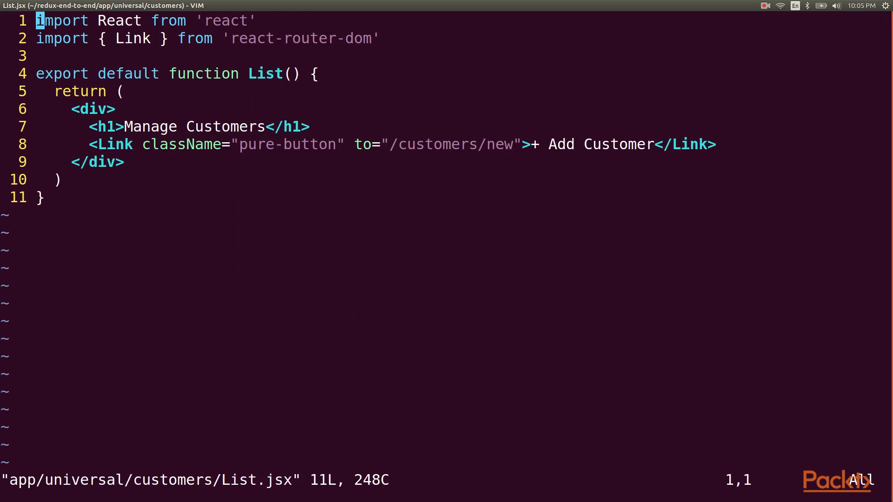
pyautogui.write('import Table from')
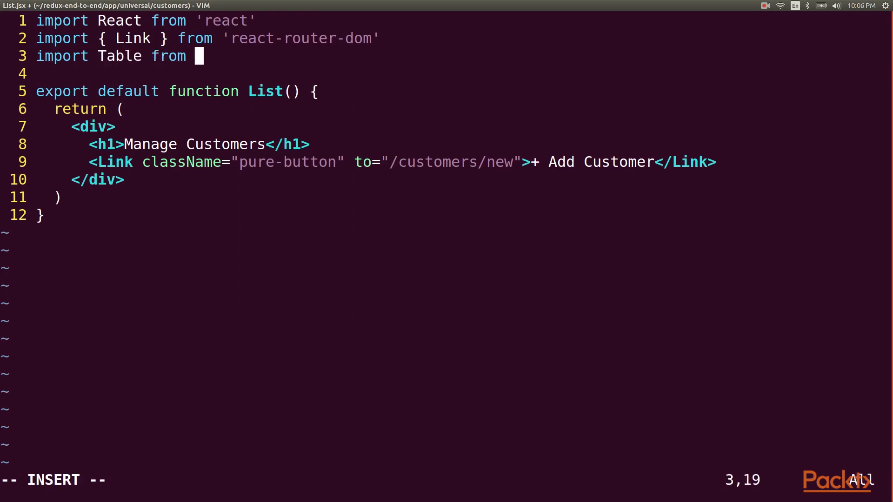
pyautogui.write("'./Table'")
pyautogui.click(94, 126)
pyautogui.write(' className="pure')
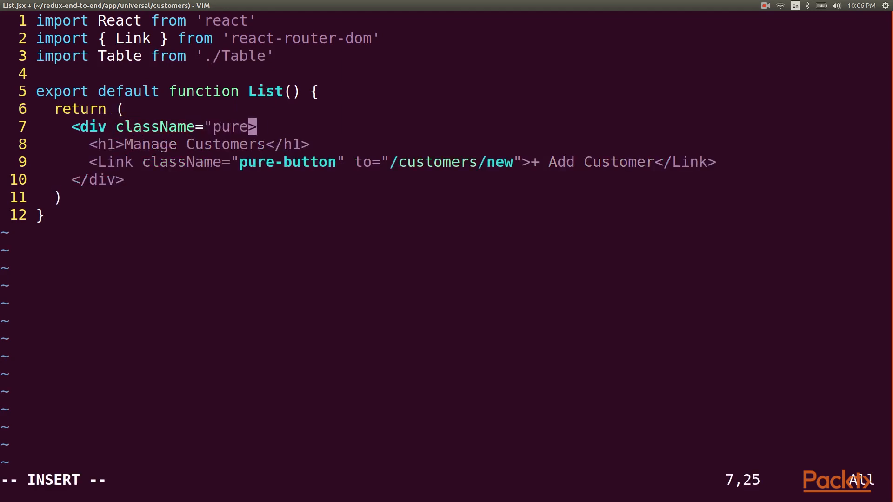
pyautogui.write('g')
pyautogui.write('<div className=')
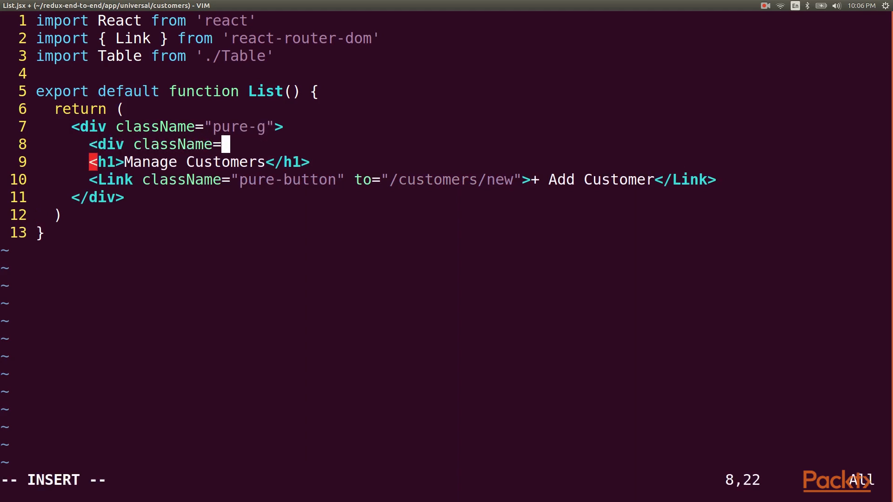
pyautogui.write('"pure-u-1">')
pyautogui.write('</div>')
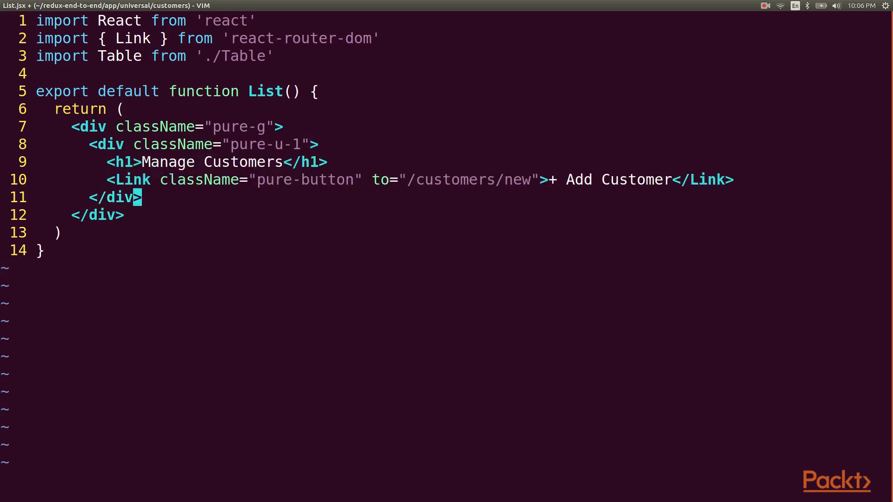
# - Add a second pure-u-1 column div containing <Table /> to List.jsx
pyautogui.press('o')
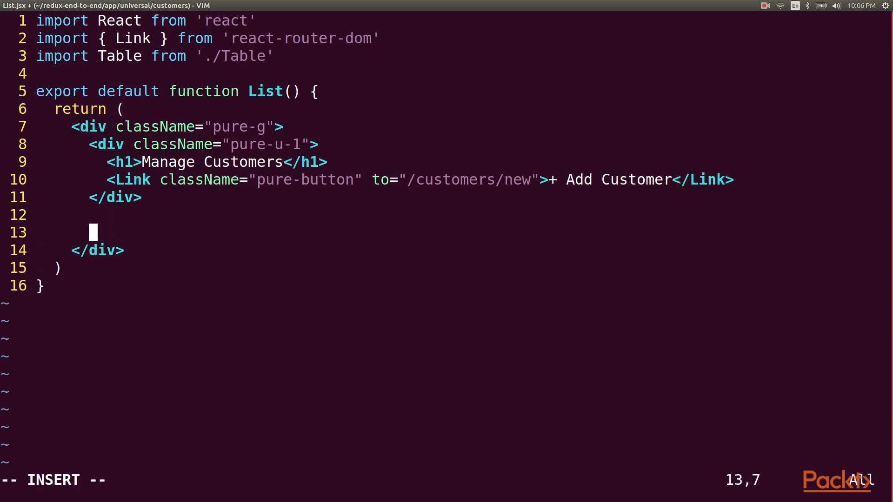
pyautogui.write('<div className"')
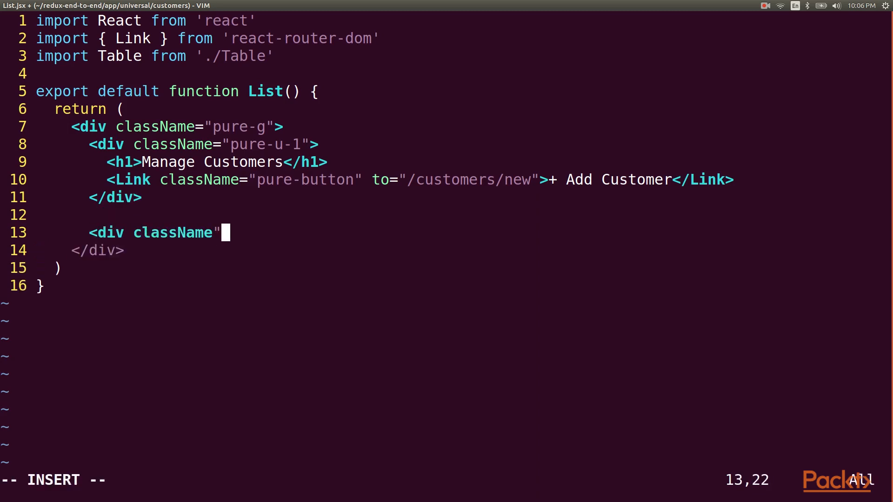
pyautogui.write('pure-u-1">')
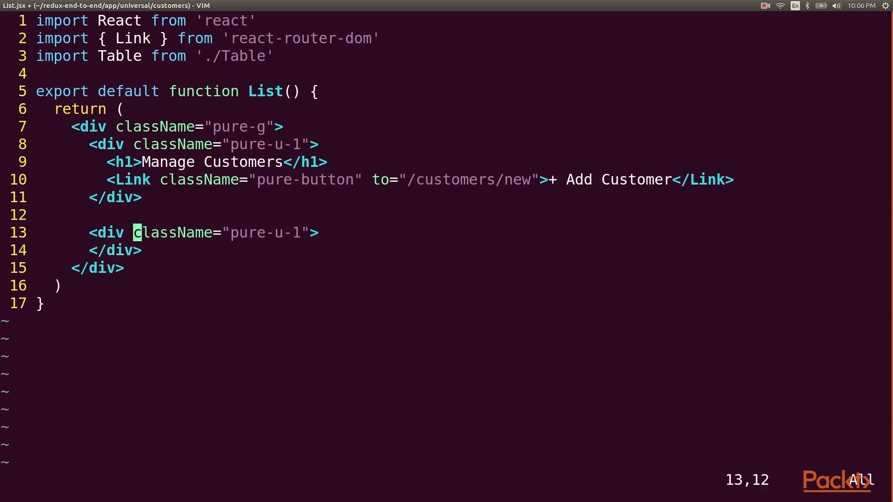
pyautogui.write('<Table />')
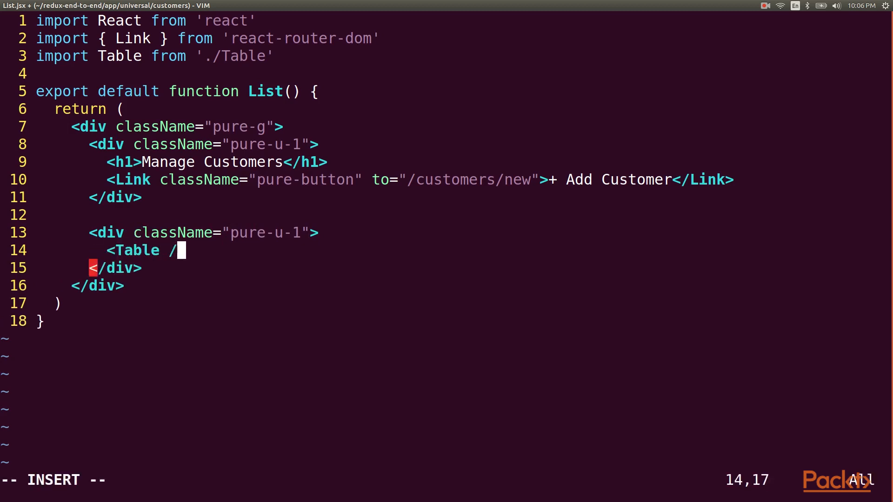
pyautogui.write('>')
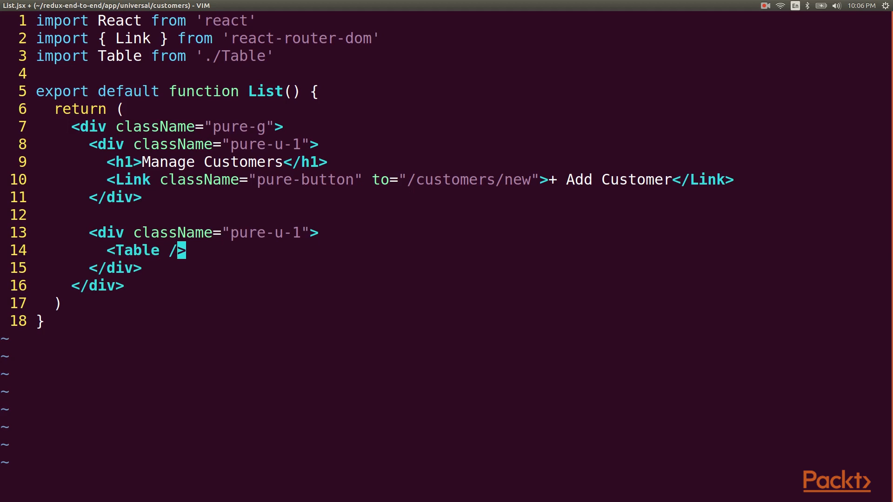
pyautogui.write(':e app/app.scss')
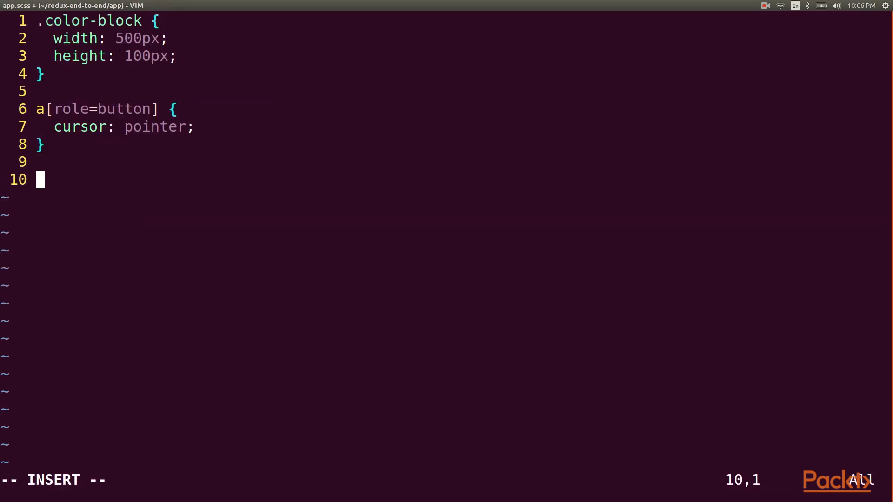
# - Write the rule .pure-g > [class*="pure-u"] { margin-top: … } at the end of app.scss
pyautogui.write('.pure-g')
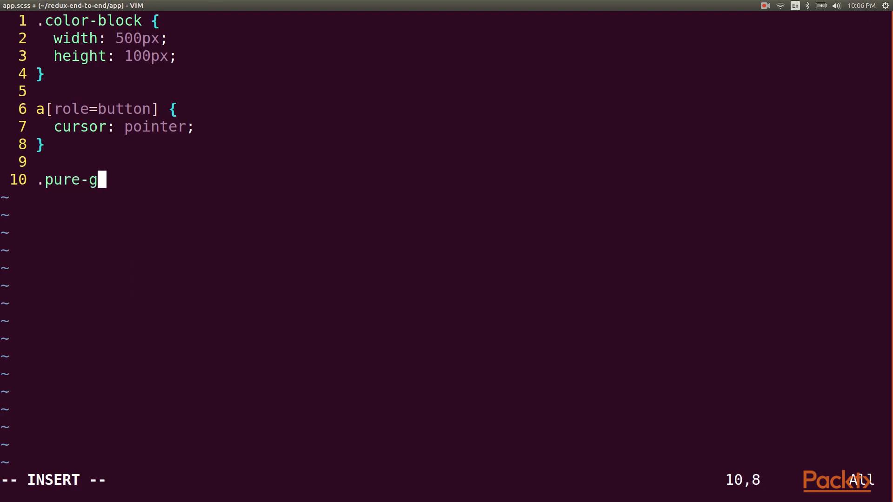
pyautogui.write('> [class')
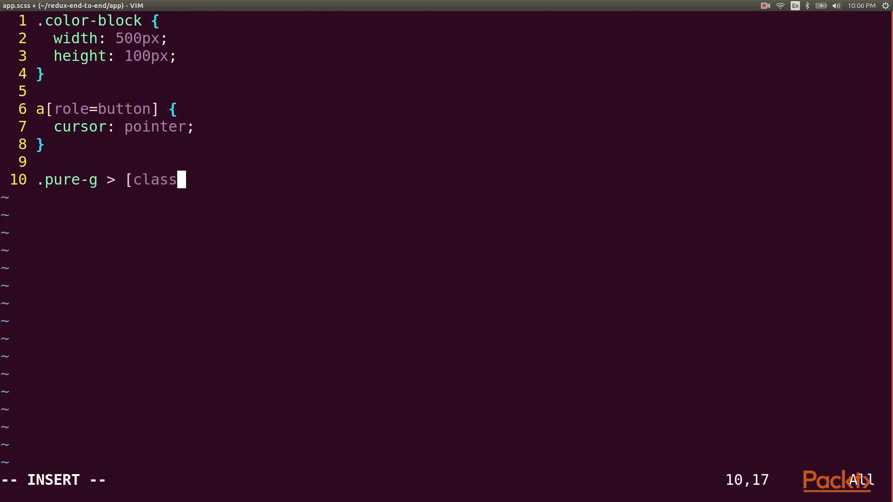
pyautogui.write('*="pu')
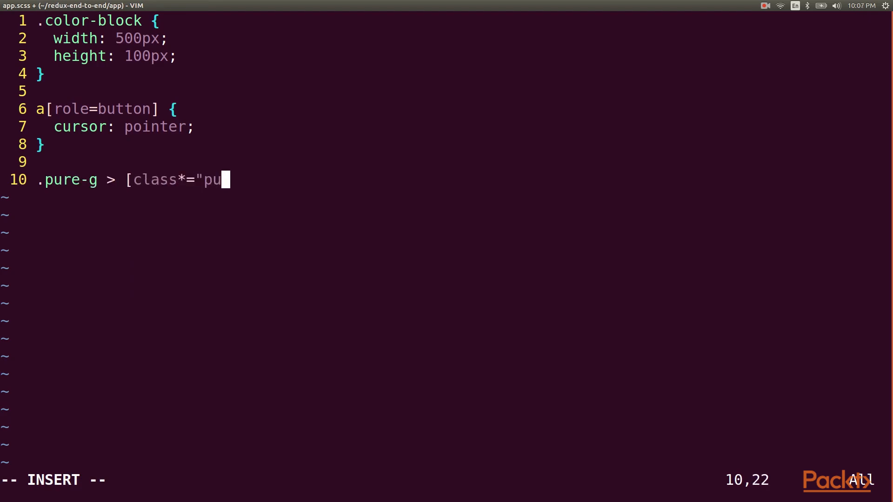
pyautogui.write('re-')
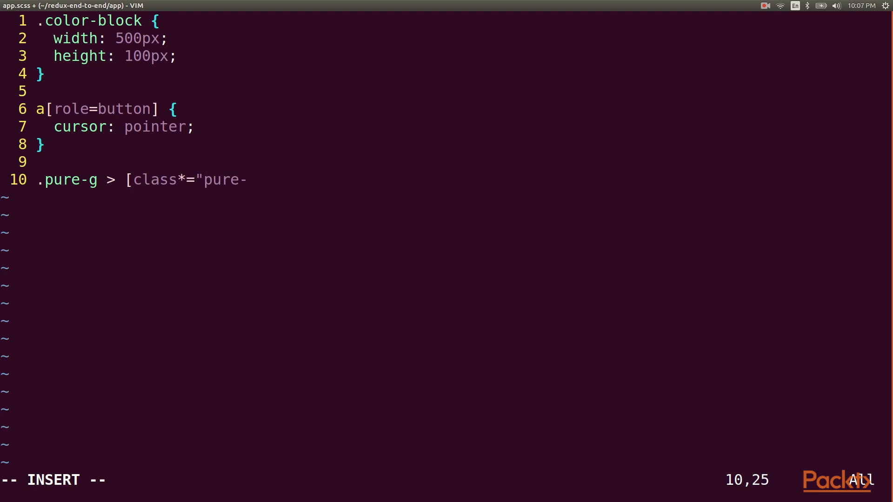
pyautogui.write('u"] {')
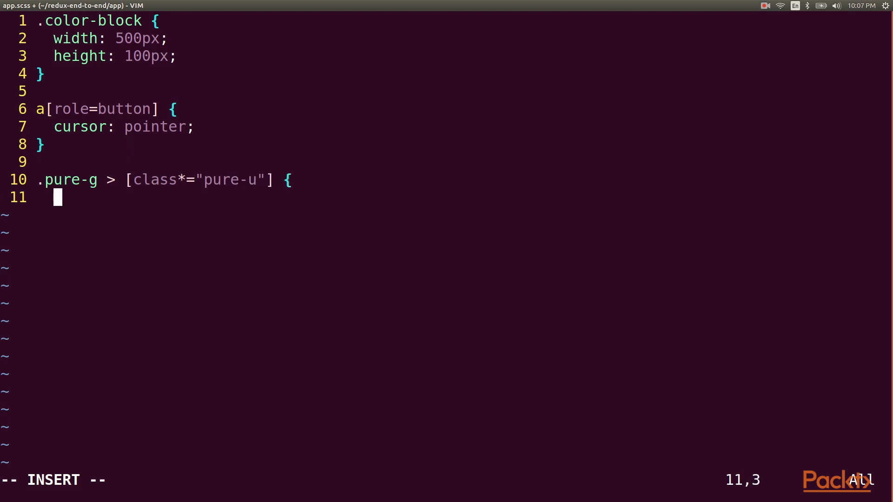
pyautogui.write('margin')
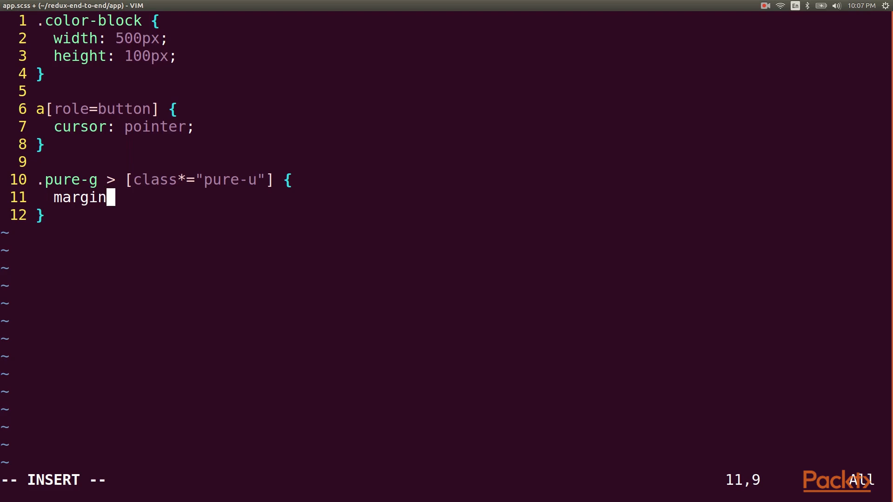
pyautogui.write('-top:')
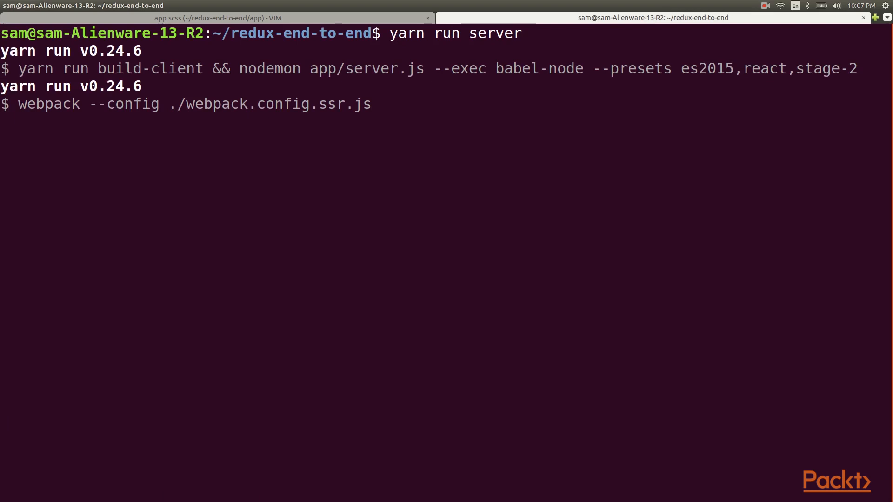
# - Run yarn start in a new terminal tab
pyautogui.click(875, 17)
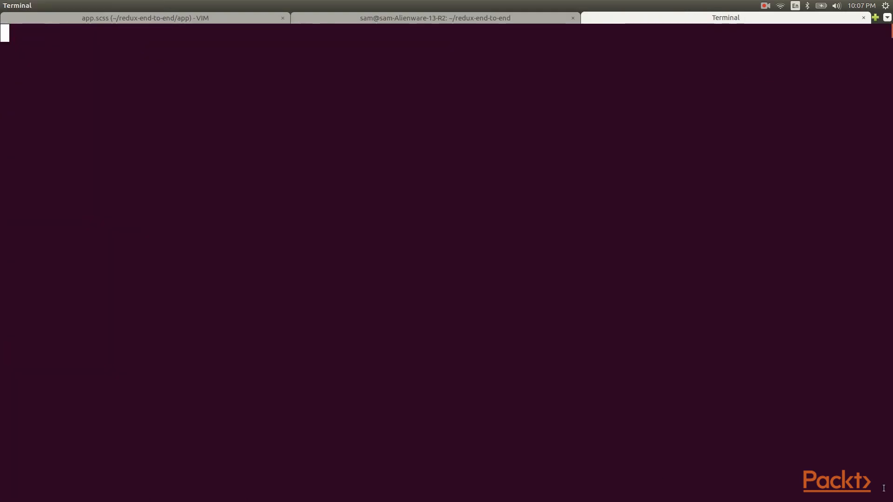
pyautogui.write('yarn start')
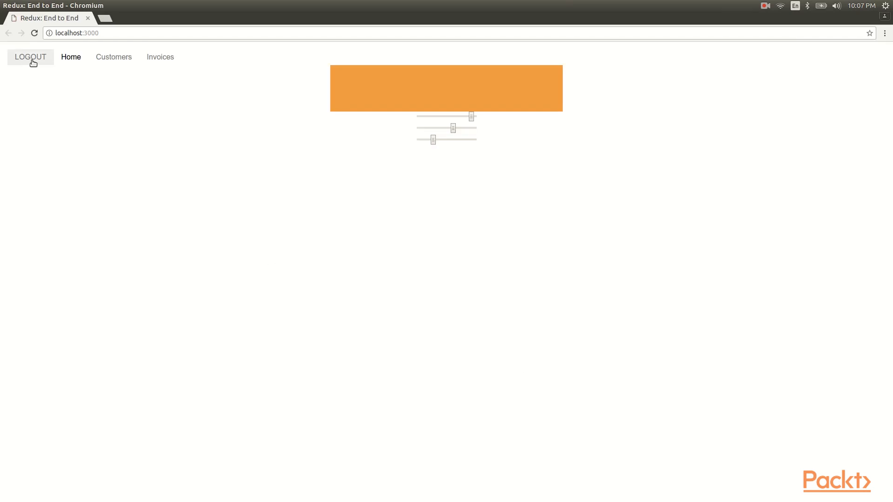
# - Log out of the app and sign back in with the saved credentials
pyautogui.click(30, 56)
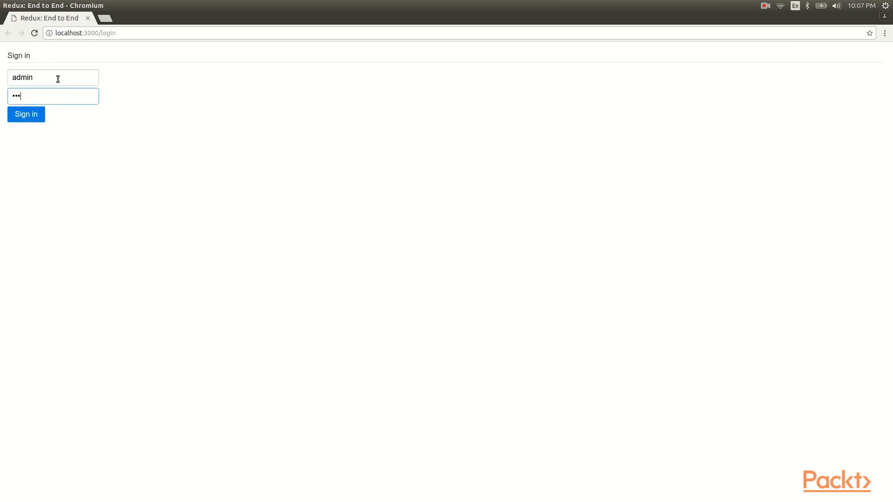
pyautogui.click(26, 115)
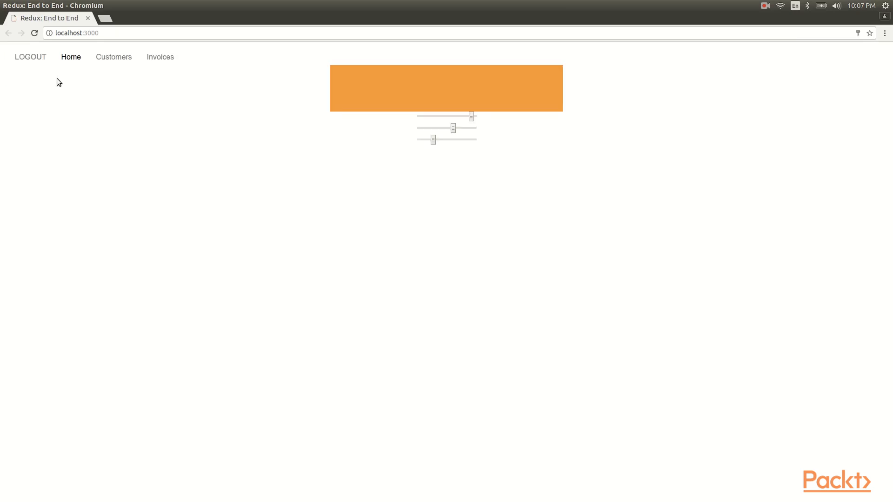
pyautogui.click(114, 56)
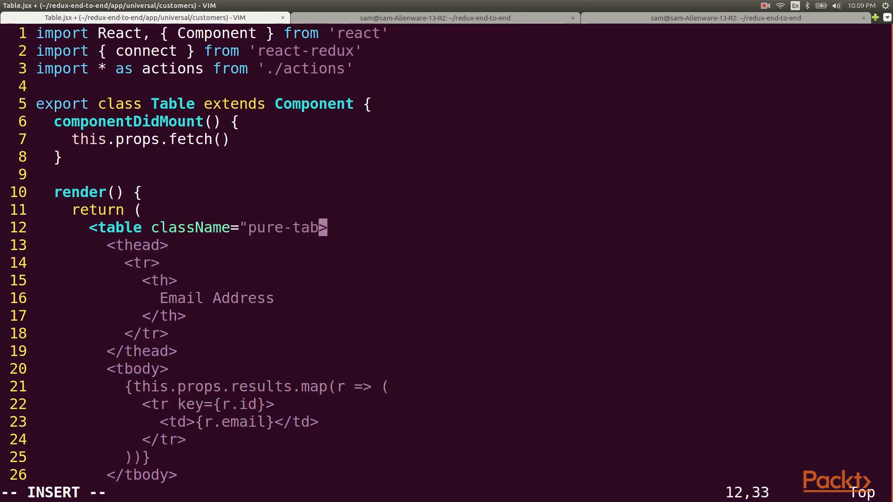
# - Finish typing className="pure-table" on the <table> element in Table.jsx
pyautogui.write('le"')
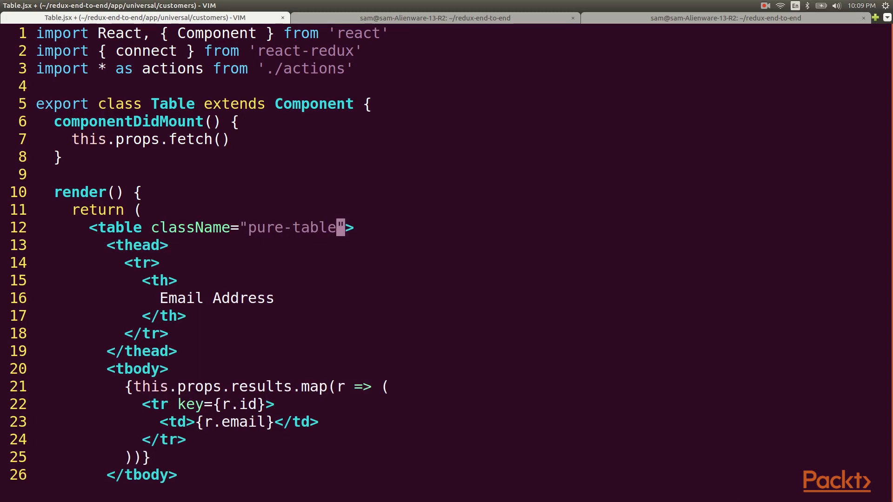